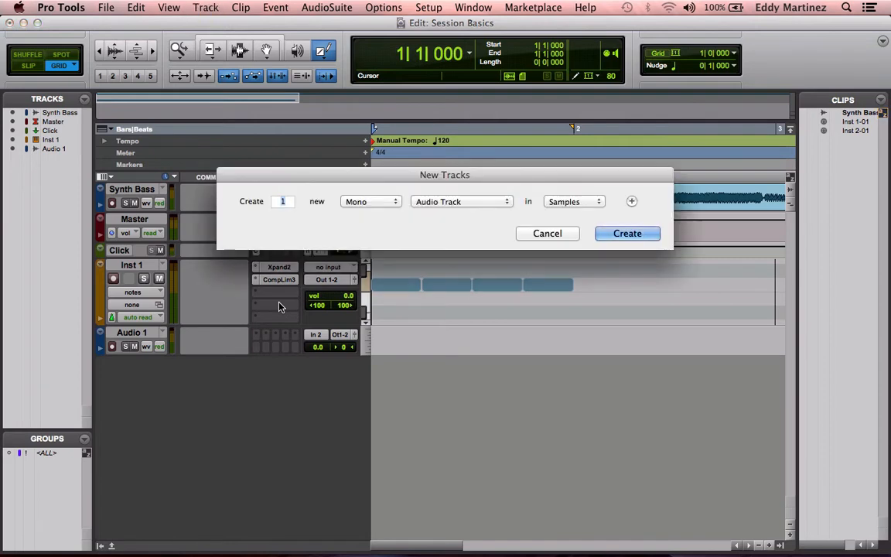
mouse_move(480, 207)
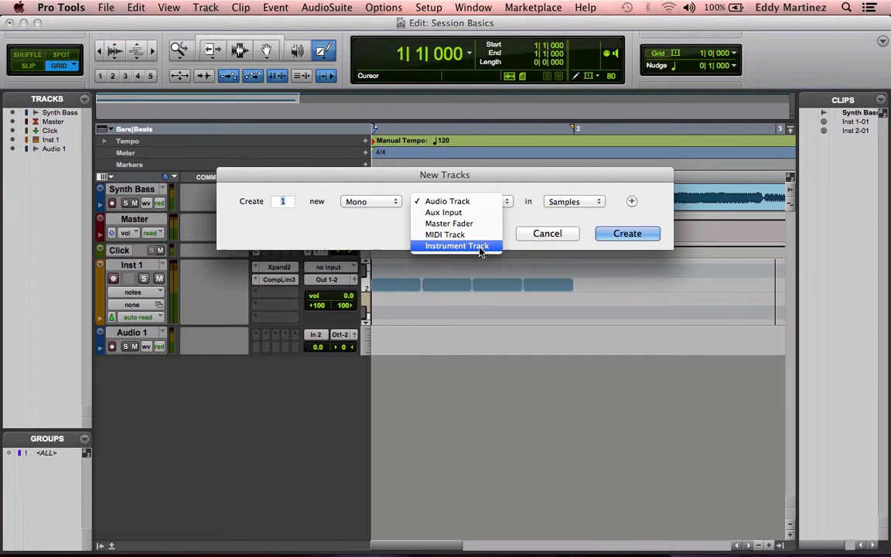
Create a new stereo Instrument track, adding Inst 2 to the session.
click(457, 244)
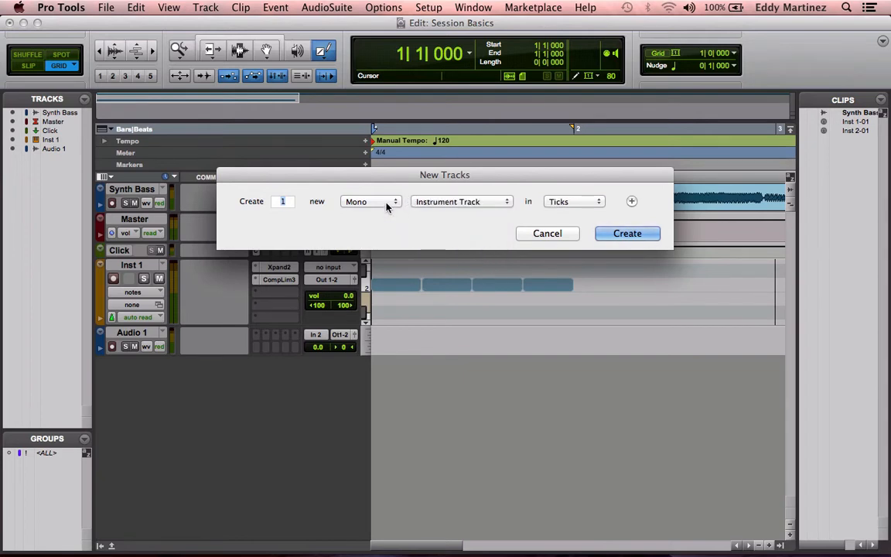
click(371, 201)
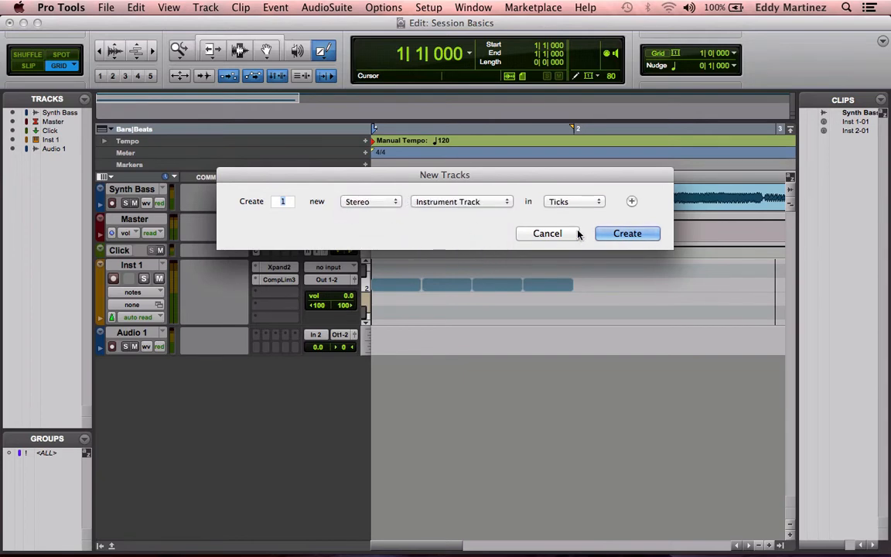
click(626, 232)
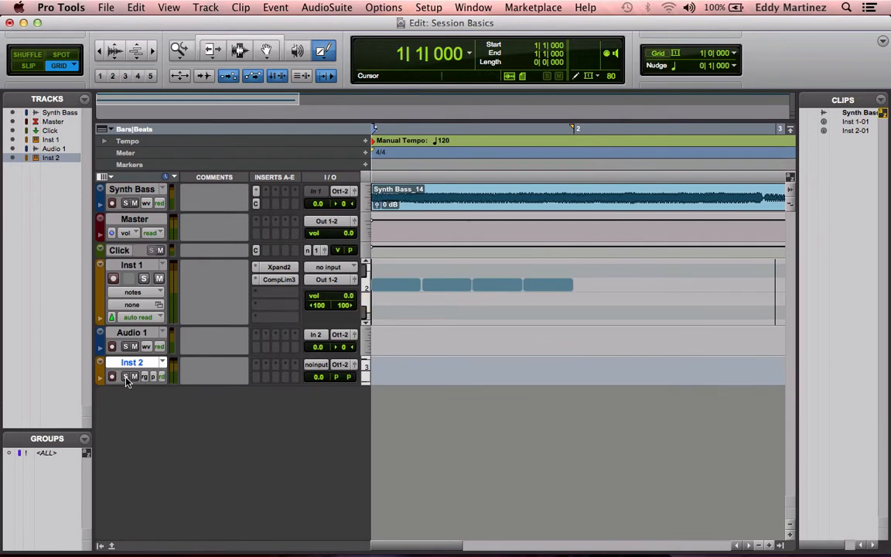
Insert the Boom (stereo) drum machine plug-in on Inst 2's insert slot.
click(126, 378)
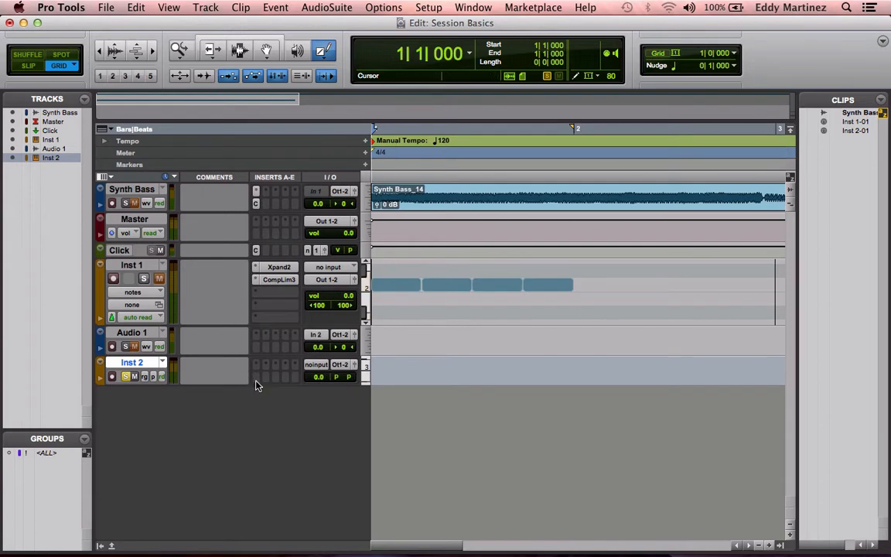
click(257, 365)
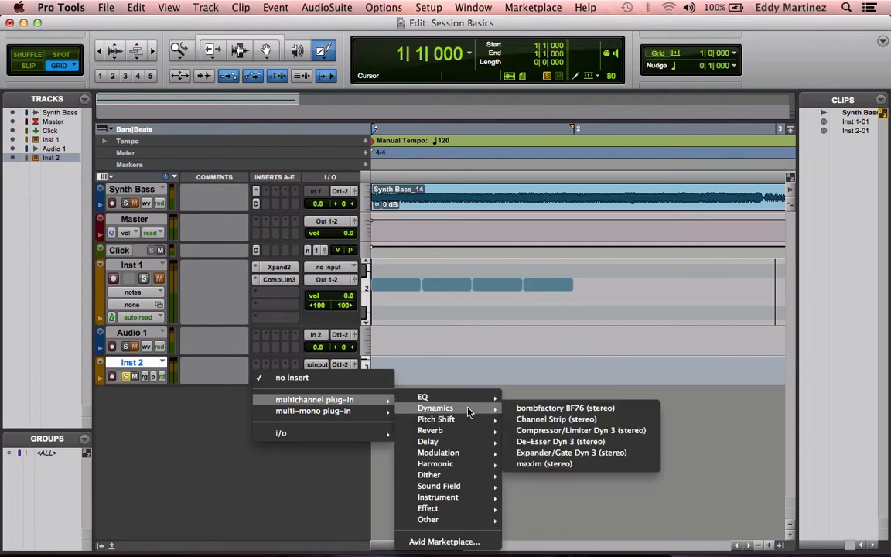
mouse_move(430, 431)
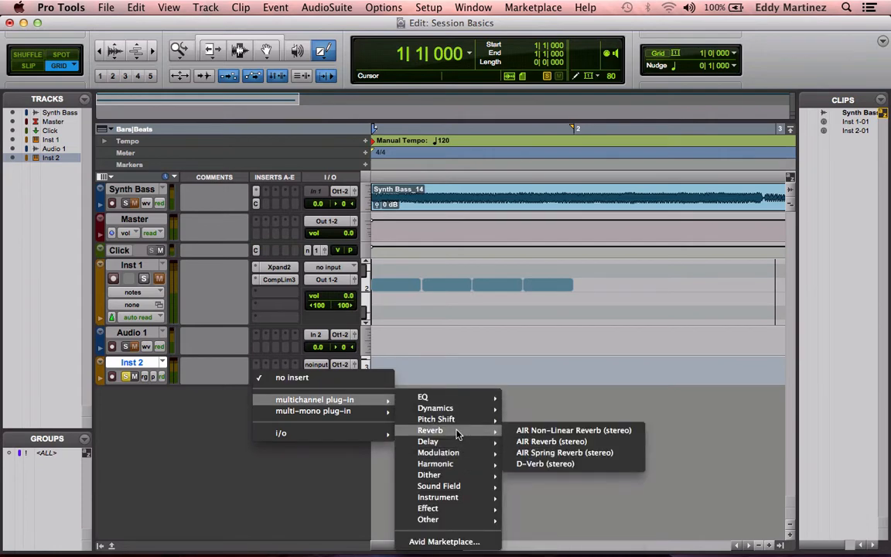
mouse_move(438, 496)
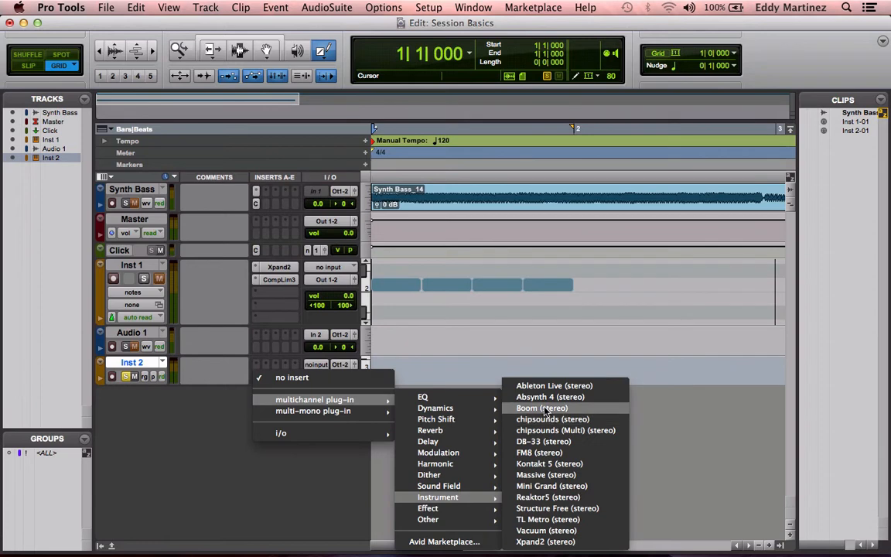
mouse_move(566, 430)
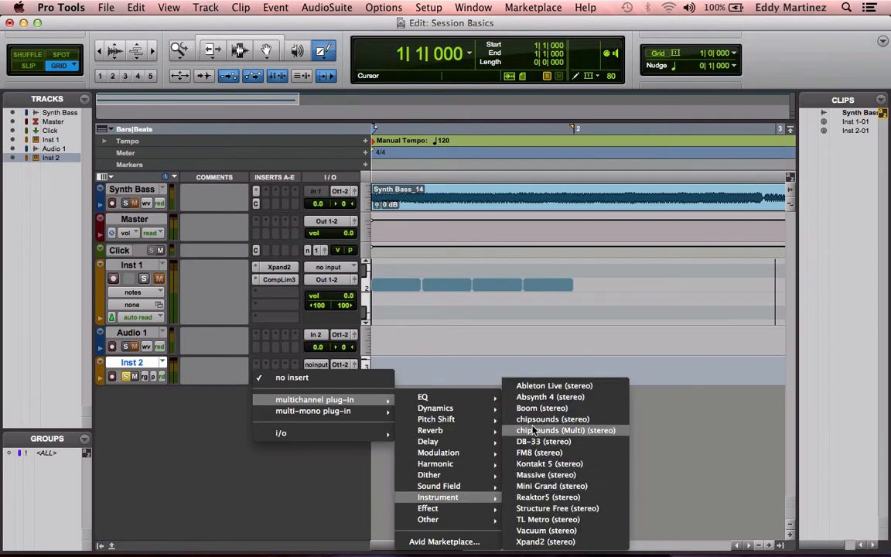
click(542, 408)
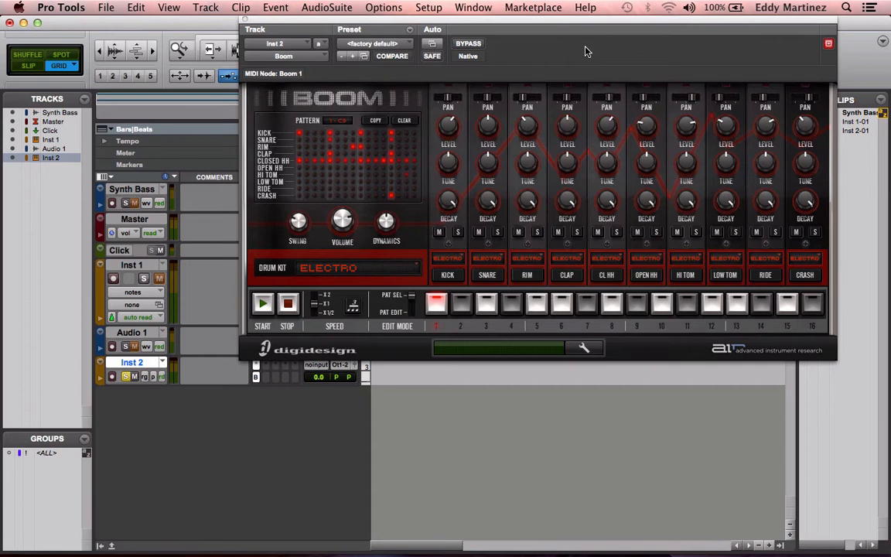
mouse_move(519, 225)
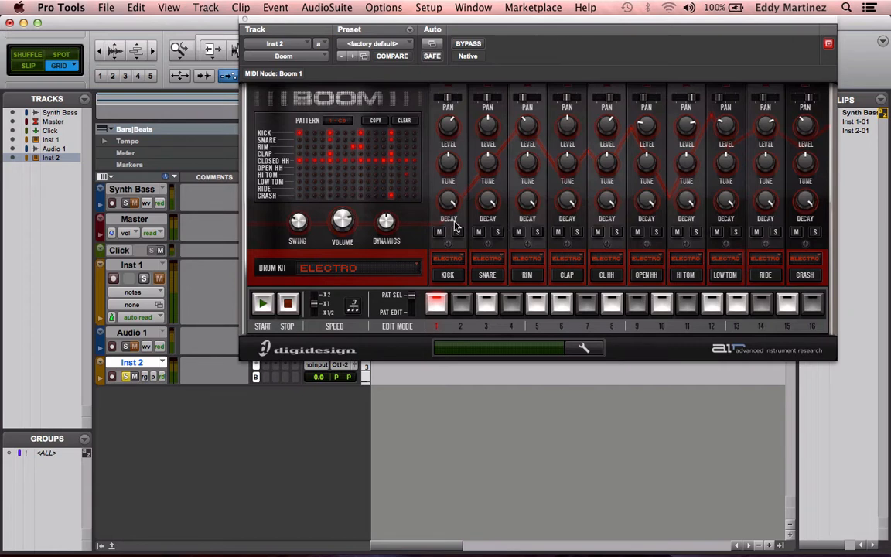
mouse_move(409, 238)
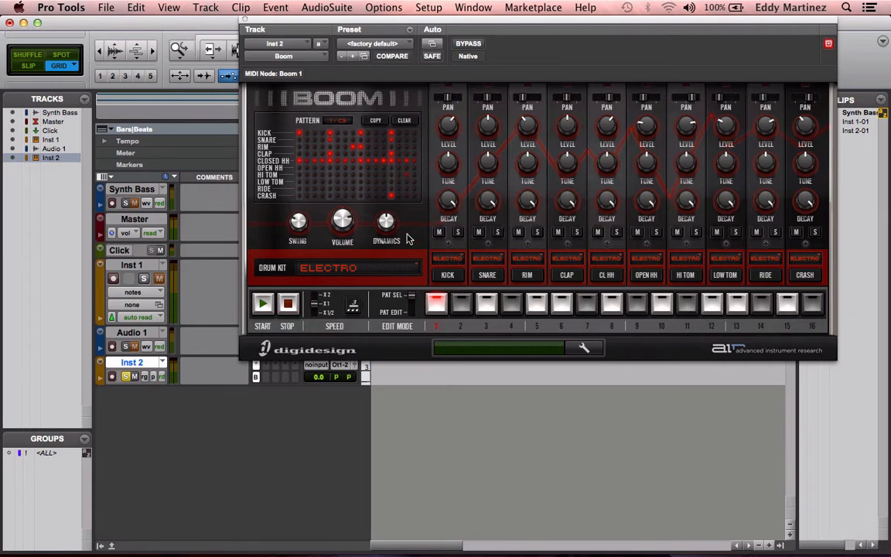
mouse_move(207, 285)
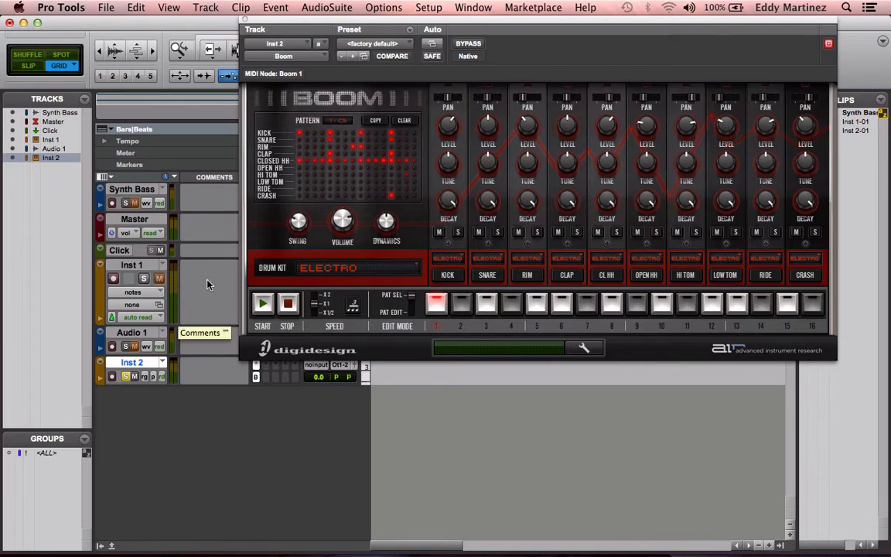
mouse_move(130, 151)
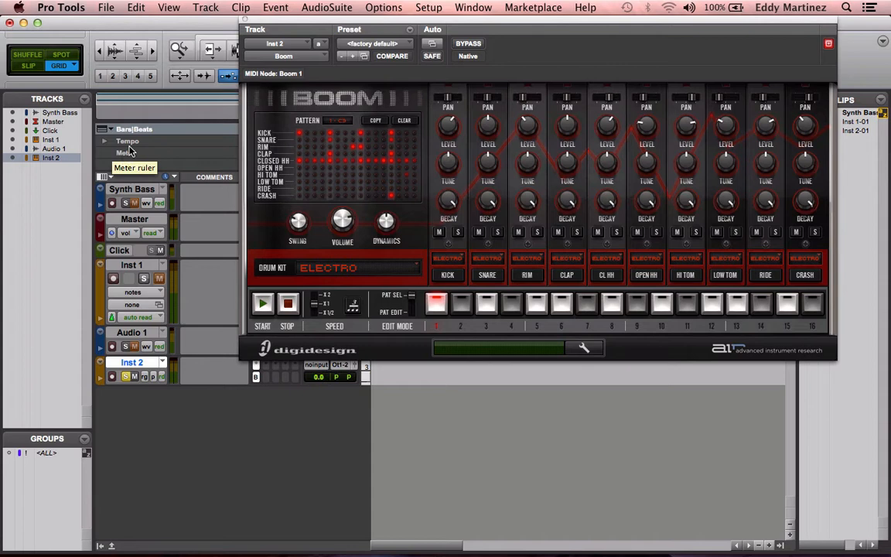
mouse_move(257, 123)
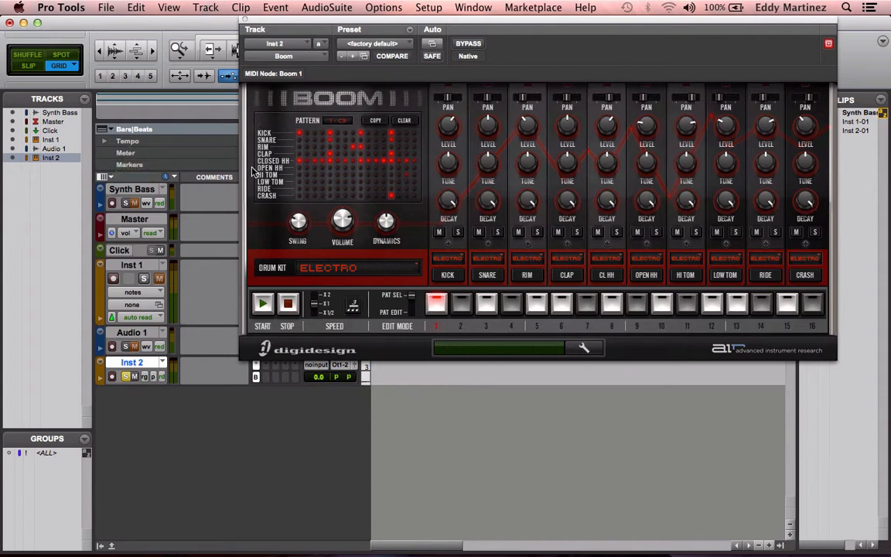
mouse_move(436, 187)
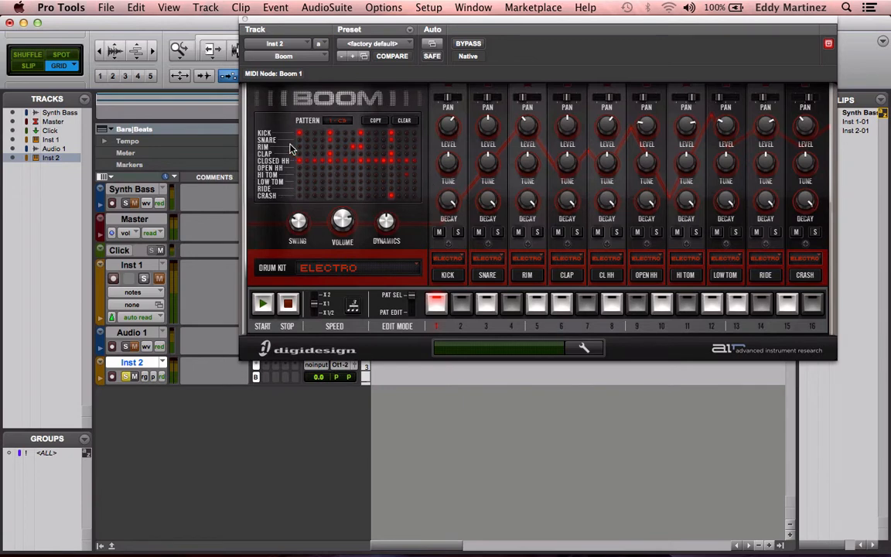
mouse_move(288, 170)
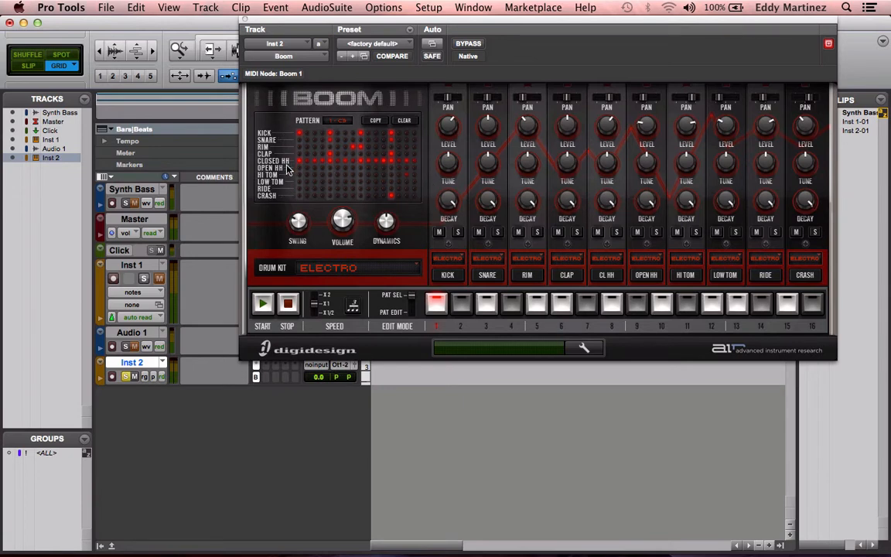
mouse_move(279, 229)
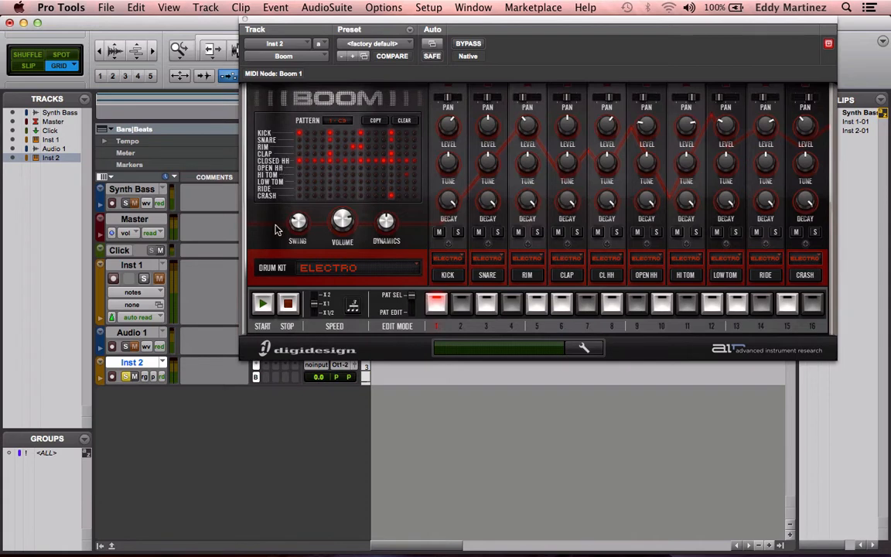
mouse_move(581, 263)
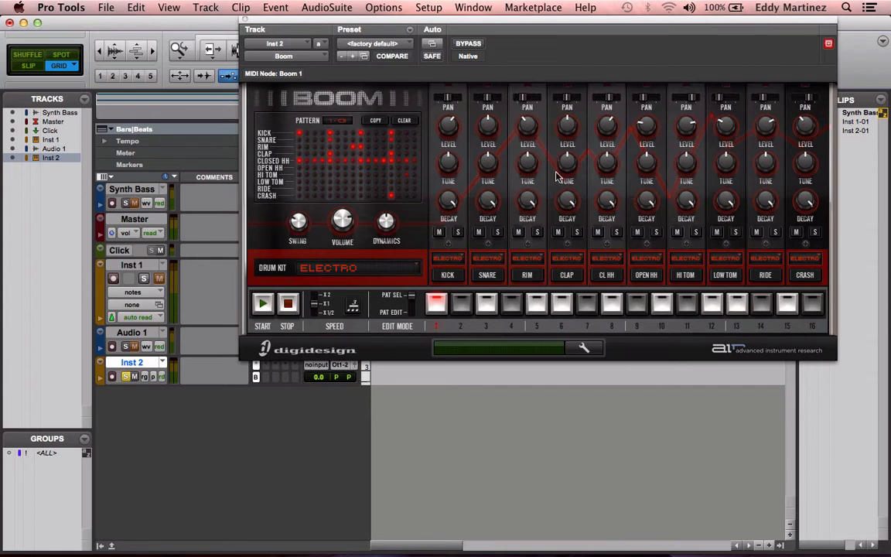
mouse_move(579, 260)
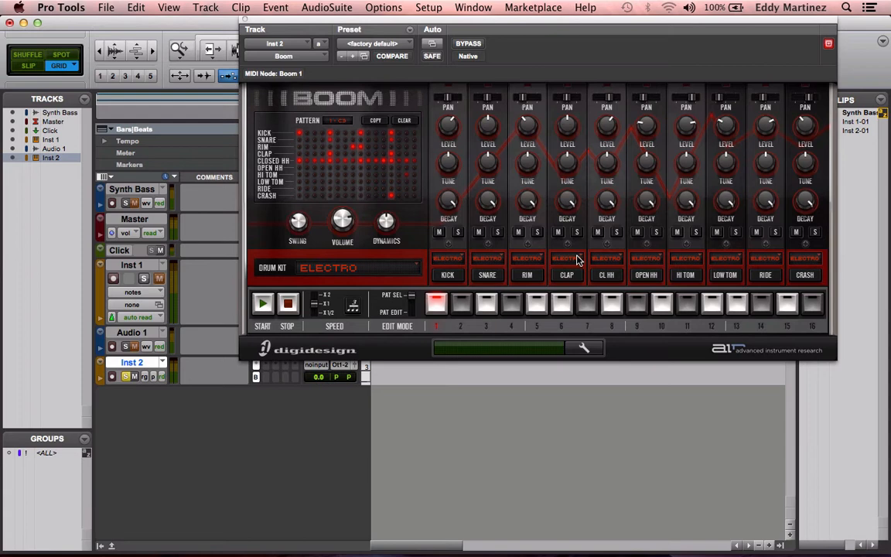
mouse_move(297, 162)
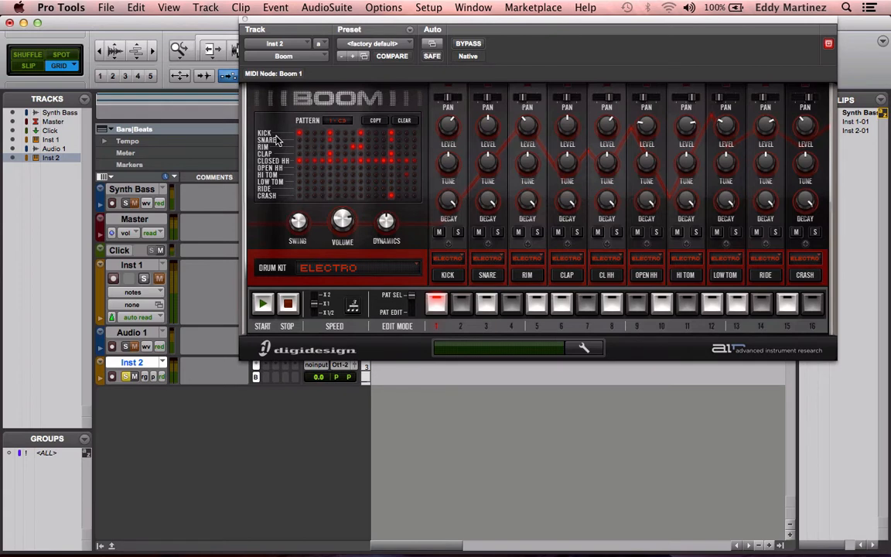
mouse_move(300, 143)
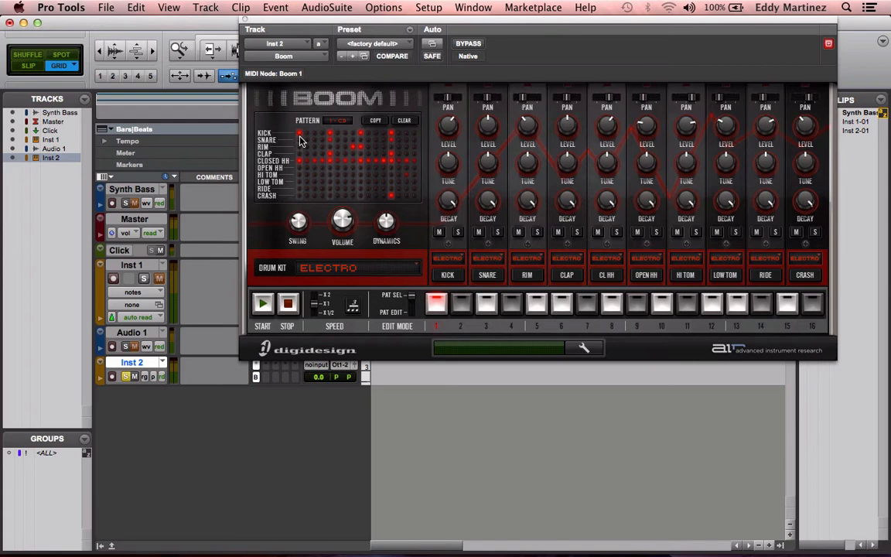
mouse_move(311, 142)
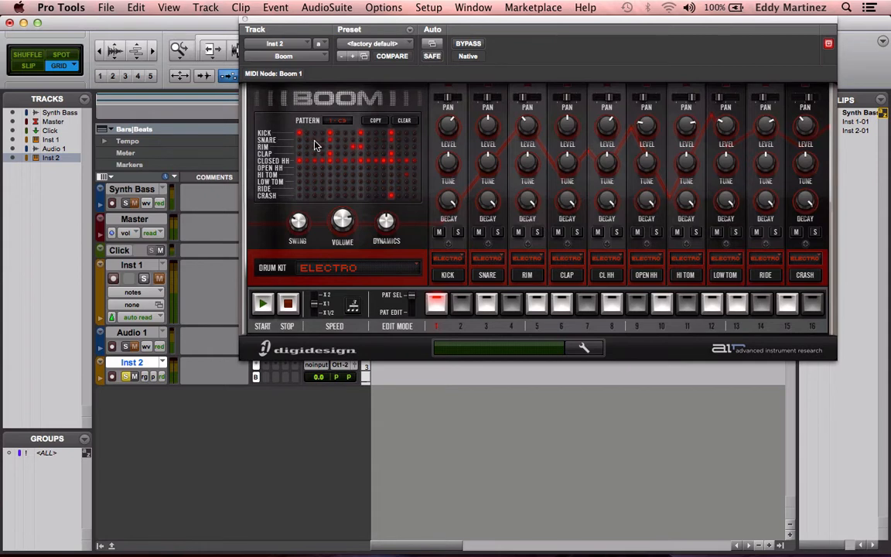
mouse_move(300, 138)
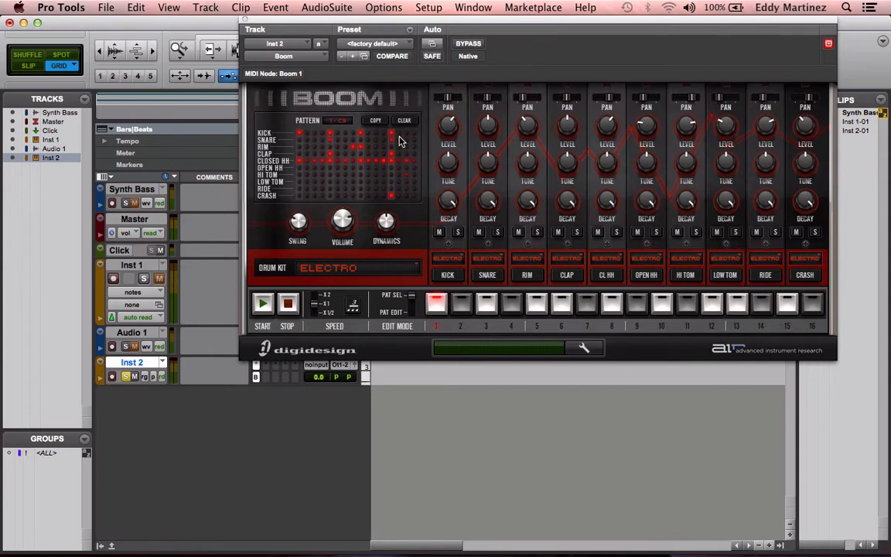
mouse_move(314, 141)
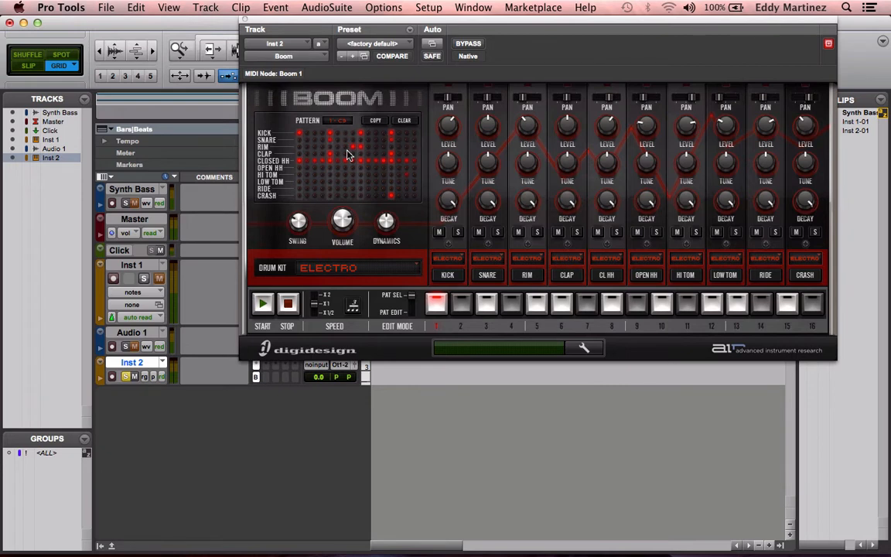
mouse_move(396, 148)
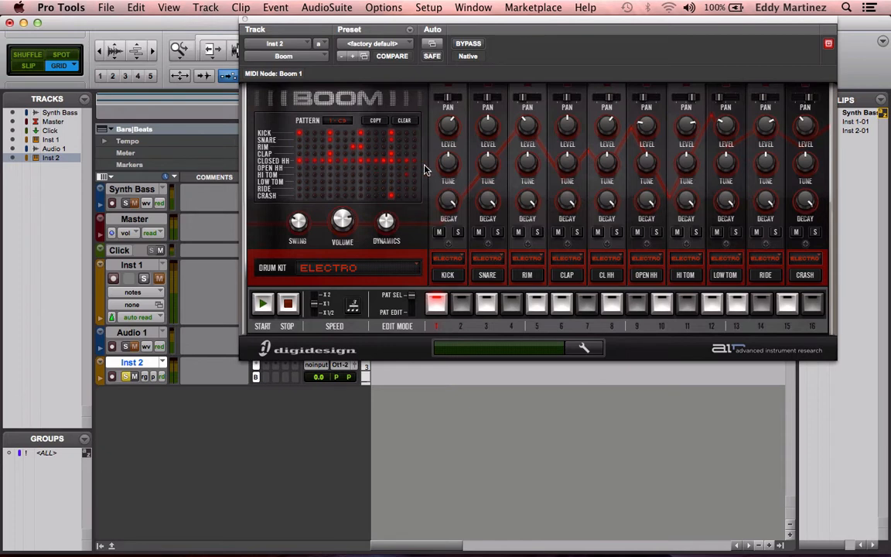
mouse_move(409, 164)
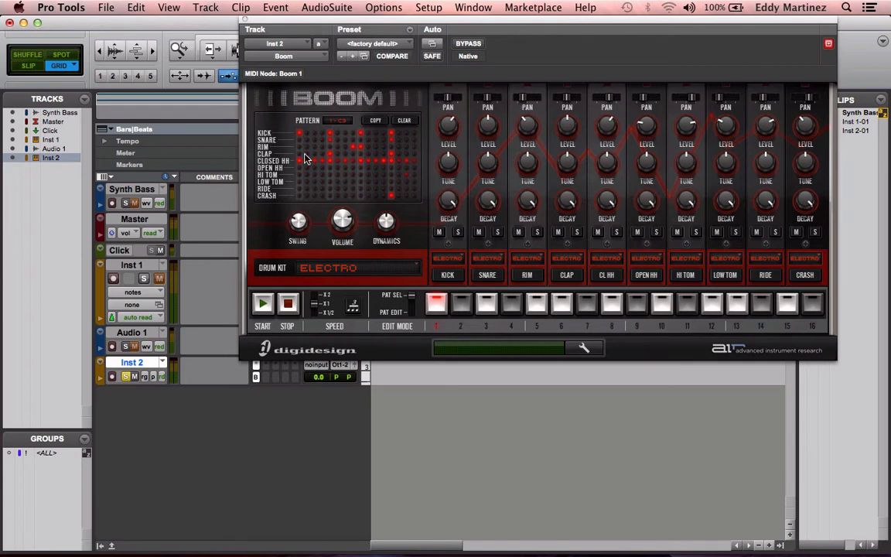
mouse_move(301, 223)
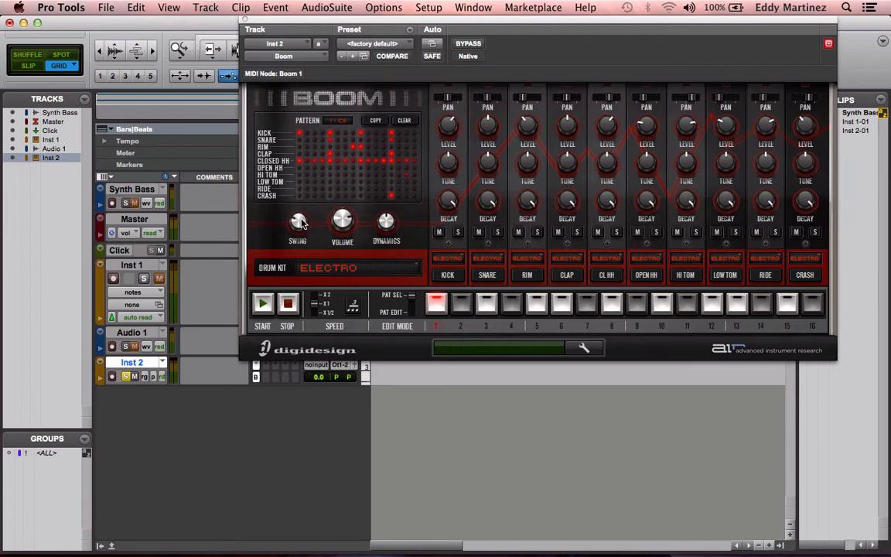
mouse_move(303, 245)
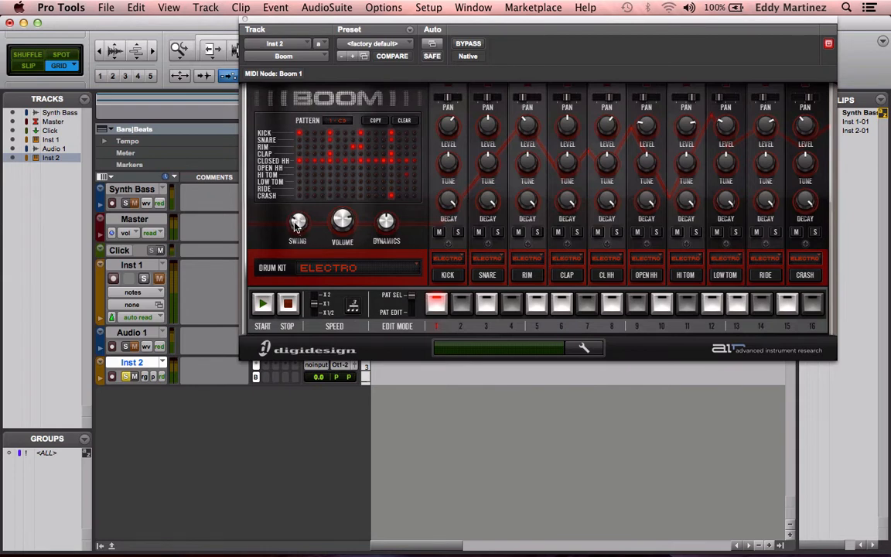
Turn Boom's Swing knob down to 20% on the Inst 2 pattern.
drag(297, 219, 297, 229)
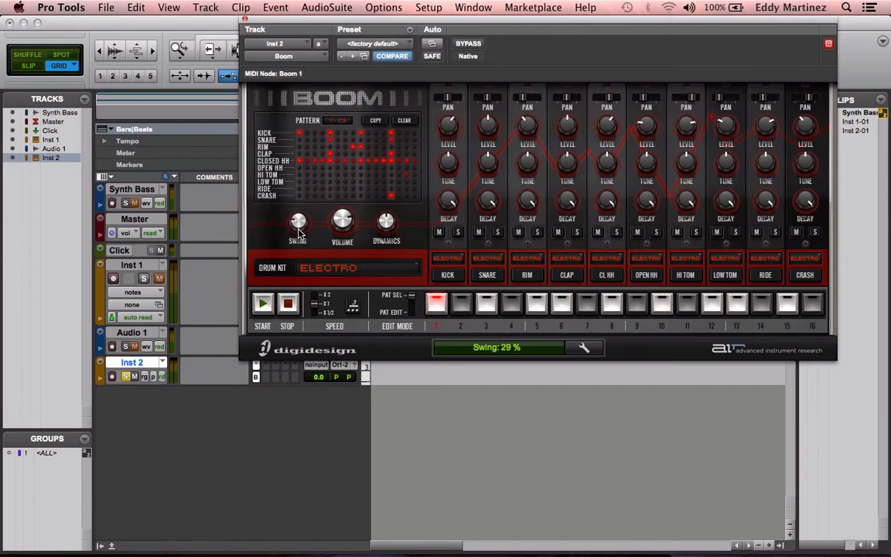
drag(297, 223, 294, 248)
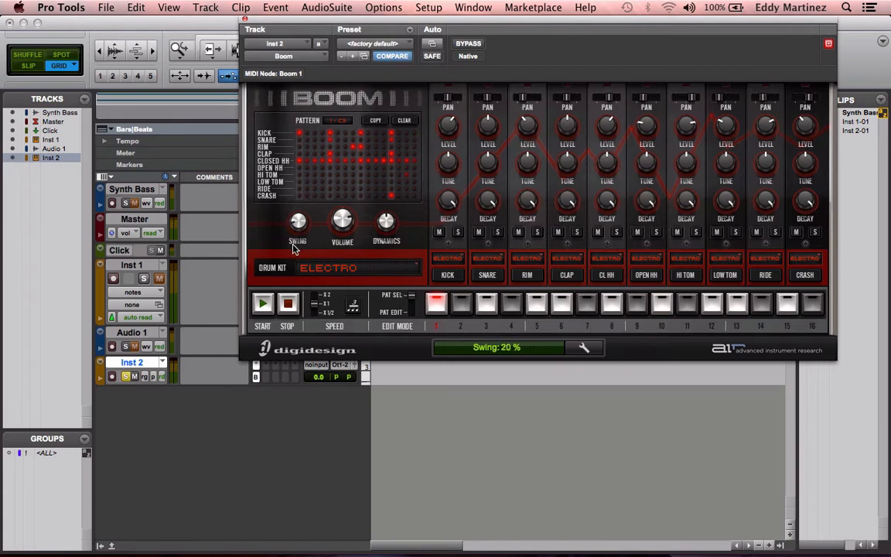
mouse_move(293, 235)
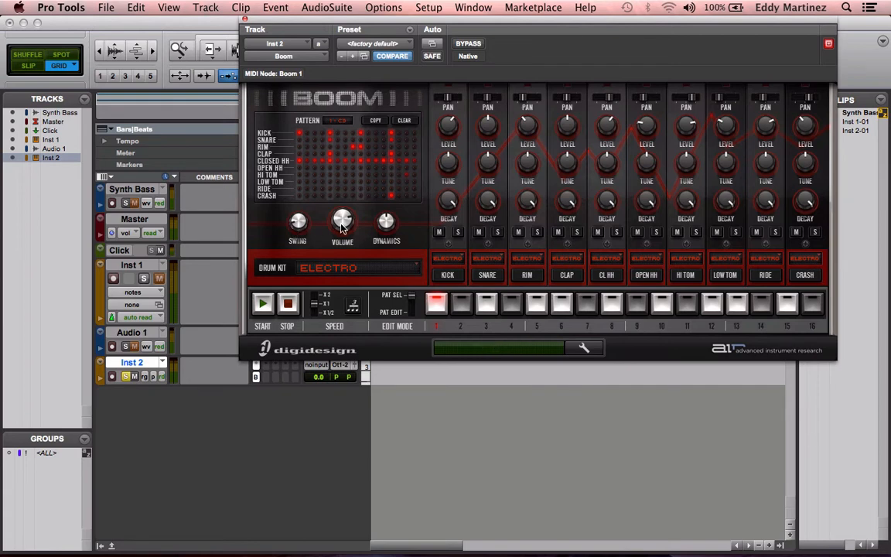
mouse_move(337, 223)
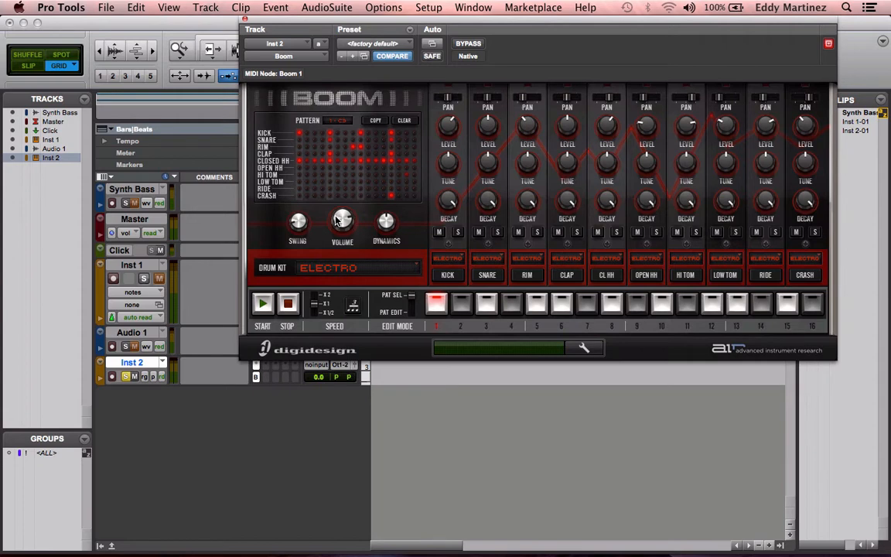
mouse_move(341, 220)
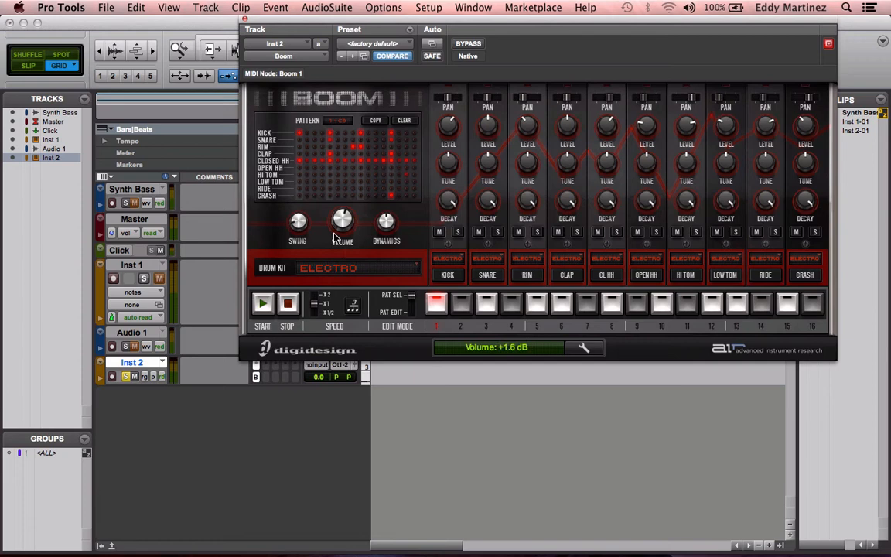
mouse_move(390, 229)
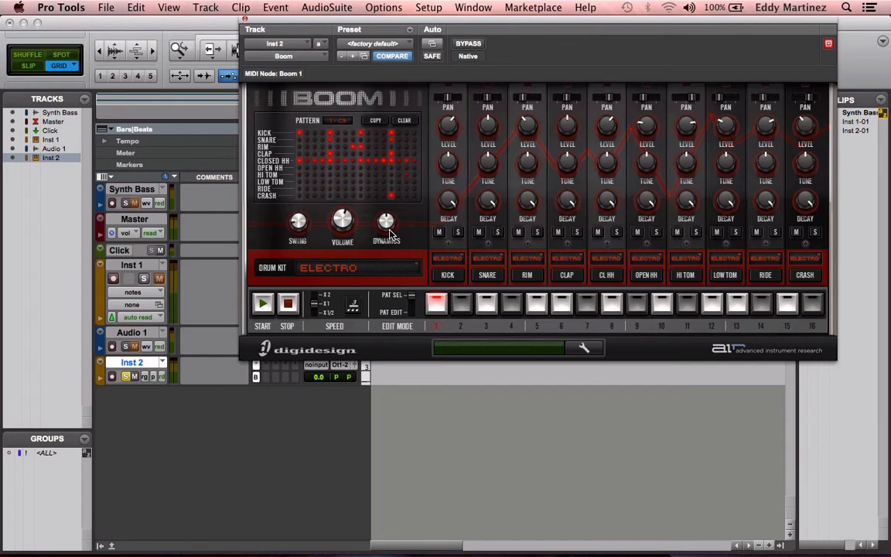
mouse_move(379, 204)
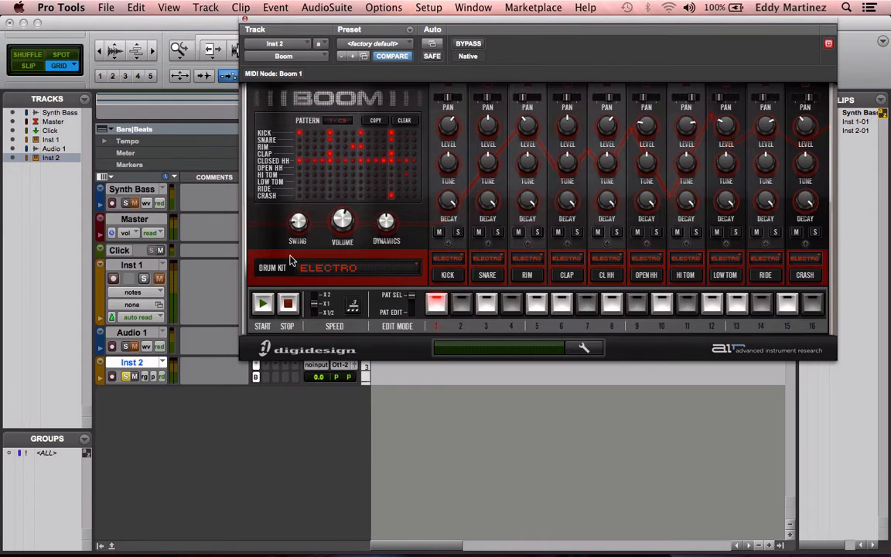
mouse_move(333, 269)
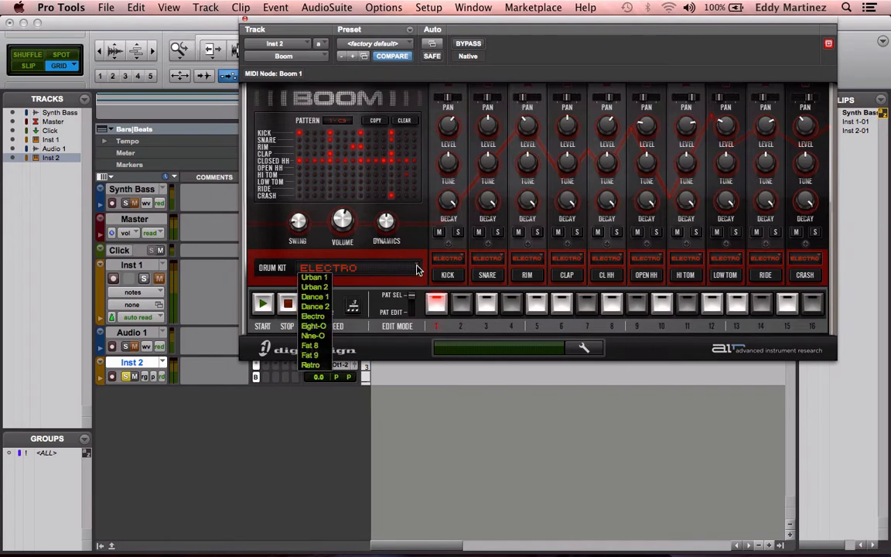
mouse_move(313, 335)
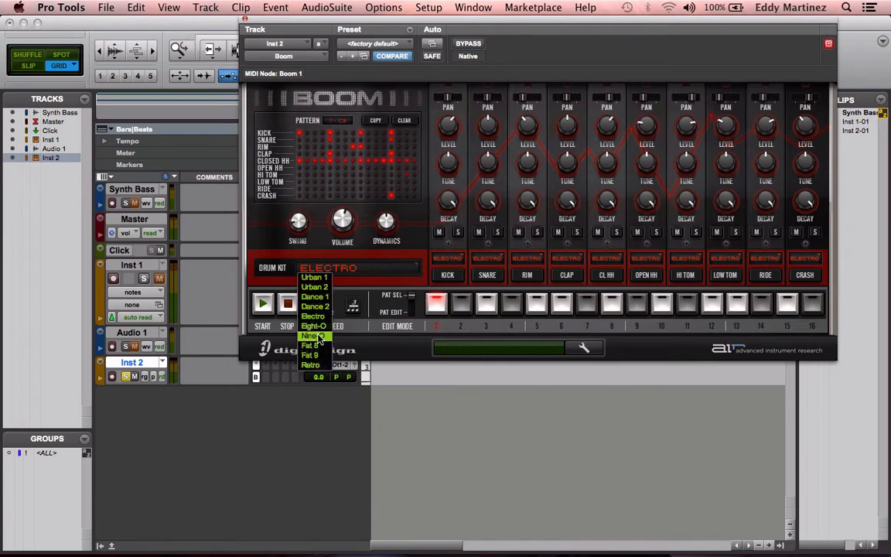
mouse_move(314, 277)
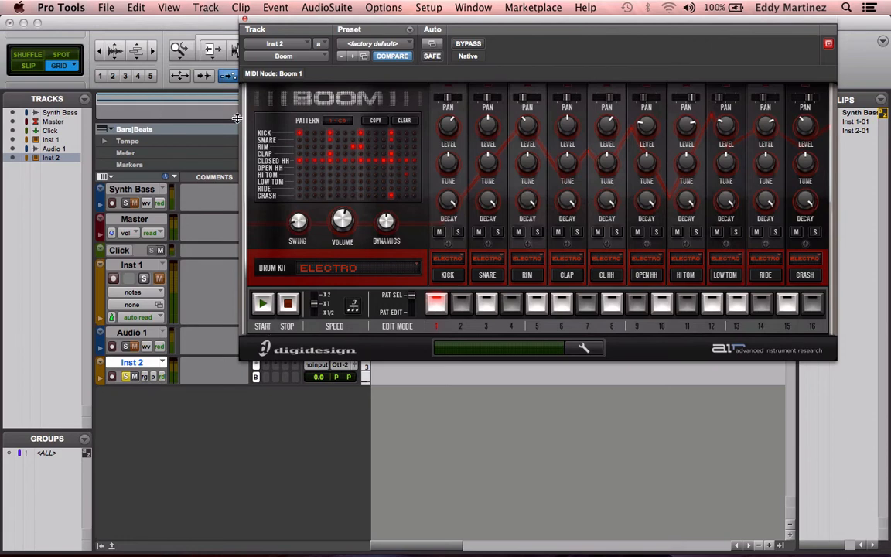
mouse_move(201, 111)
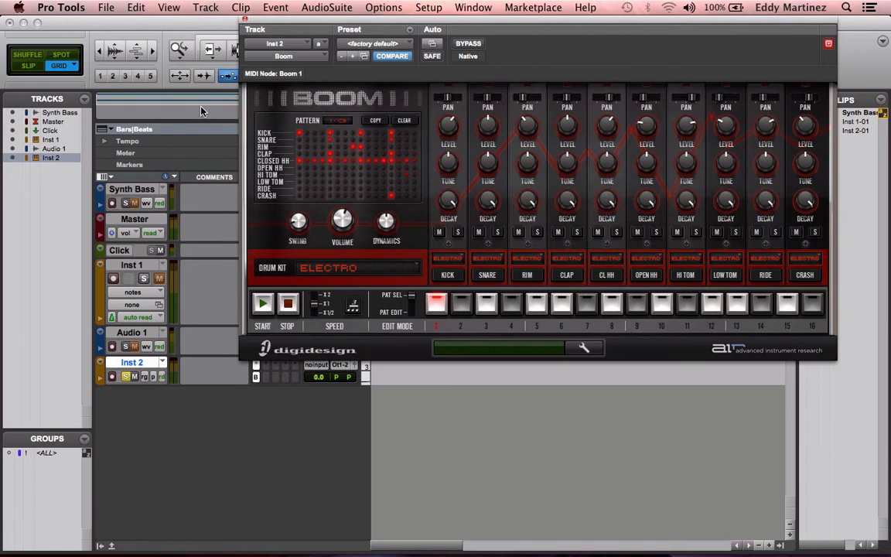
mouse_move(603, 17)
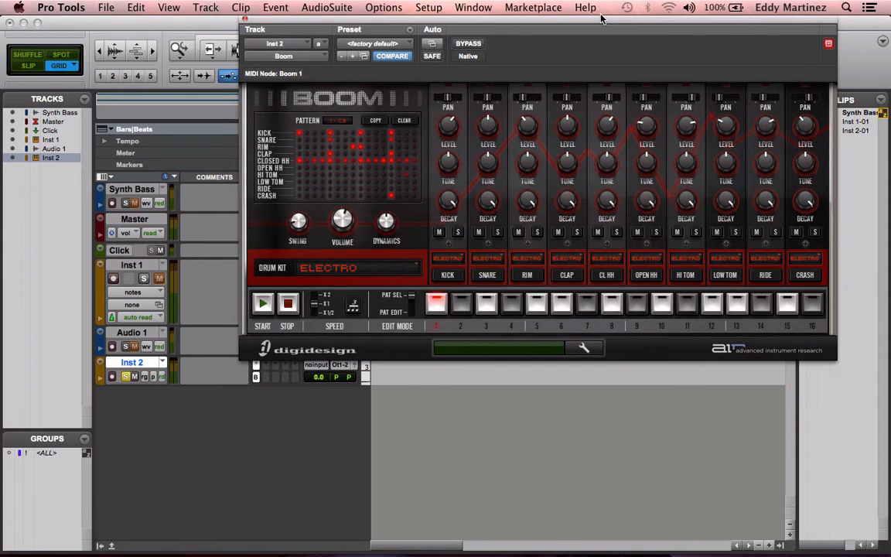
mouse_move(359, 263)
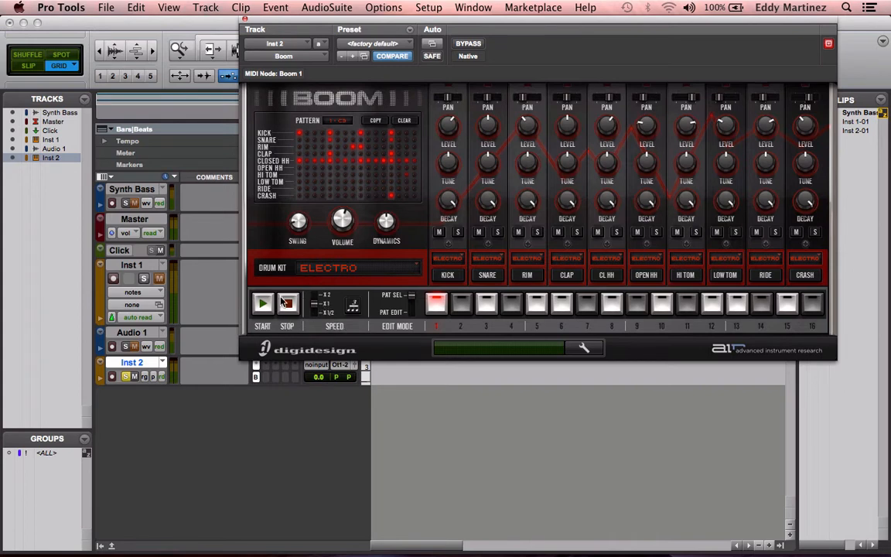
click(288, 301)
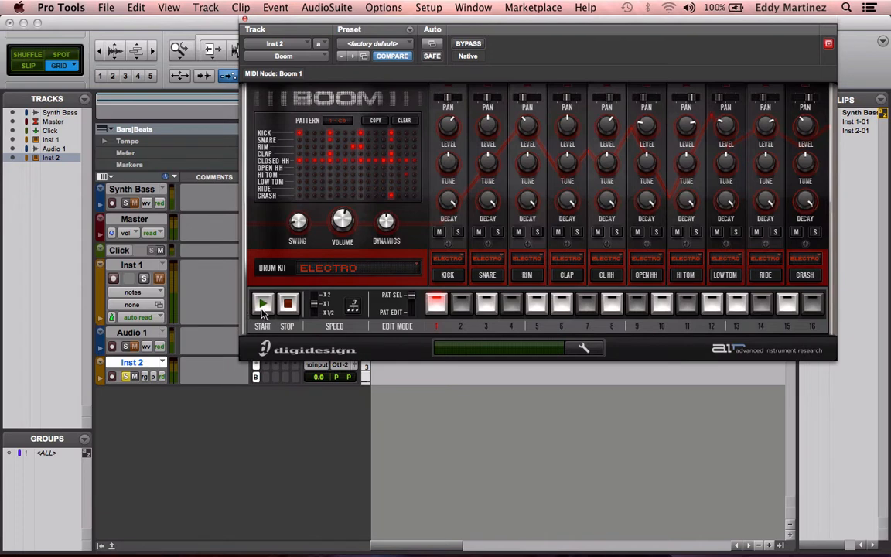
click(263, 301)
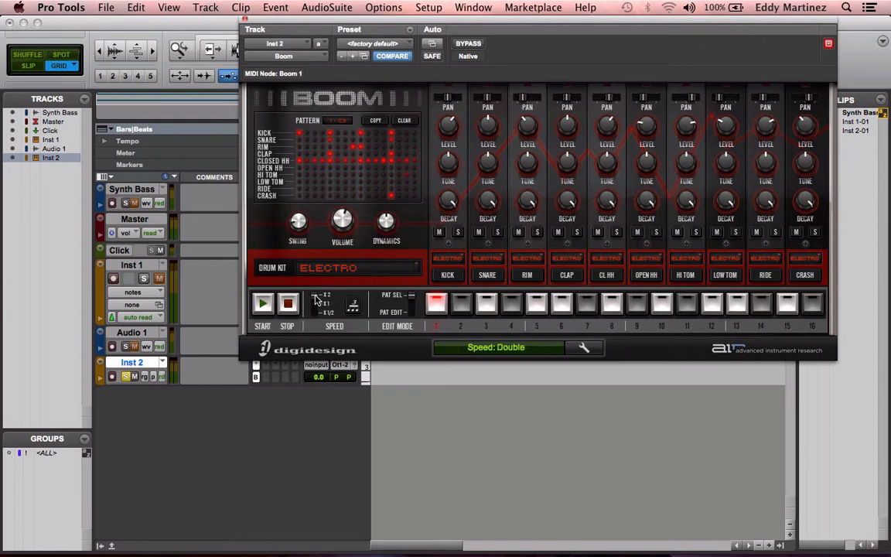
click(262, 302)
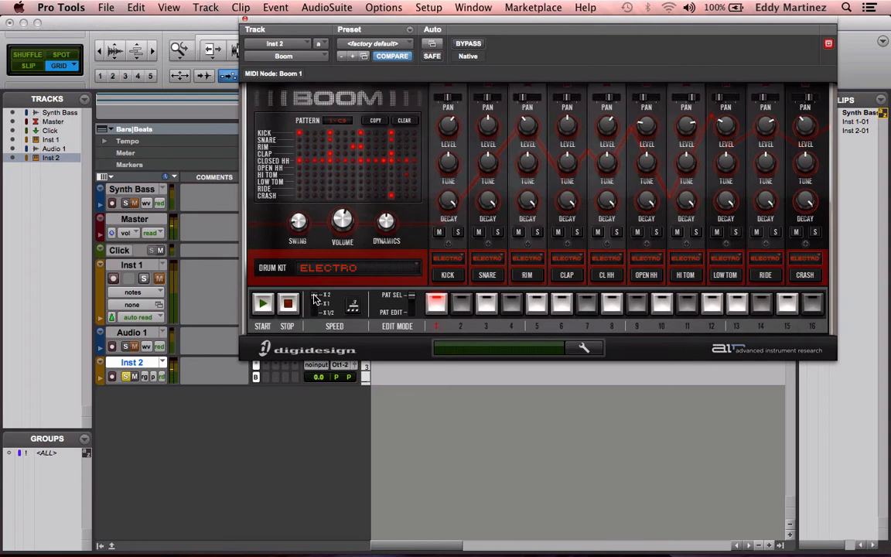
click(321, 302)
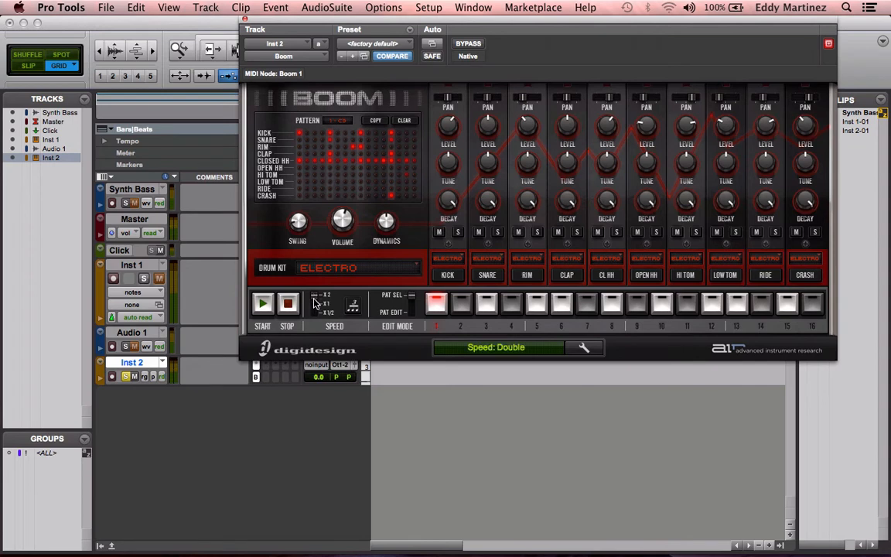
click(313, 303)
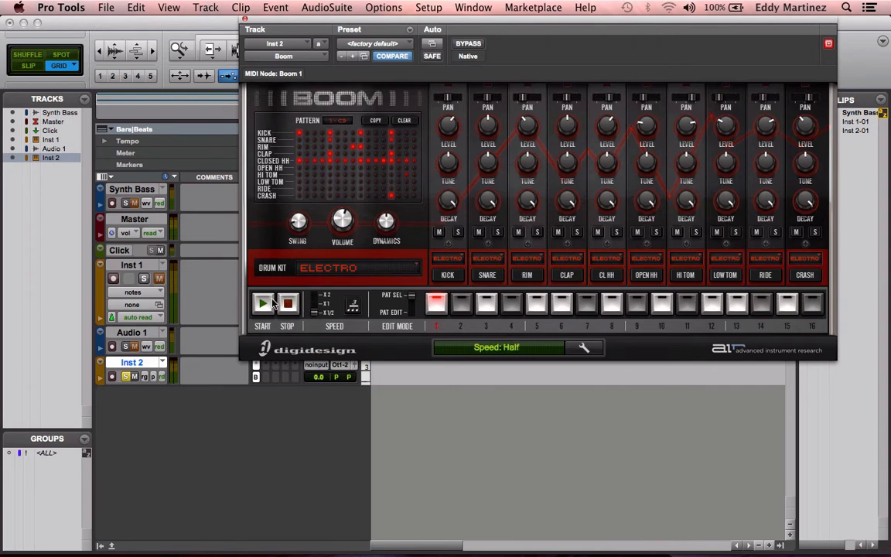
click(263, 302)
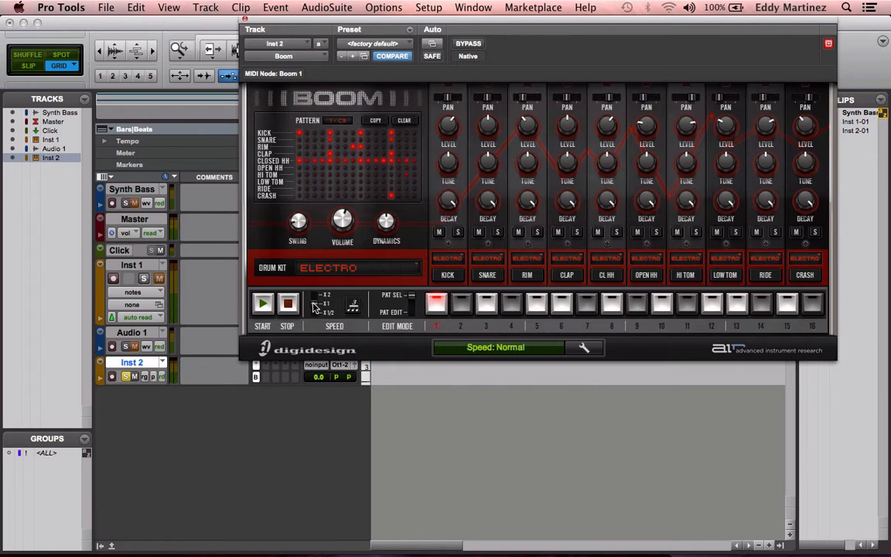
mouse_move(331, 334)
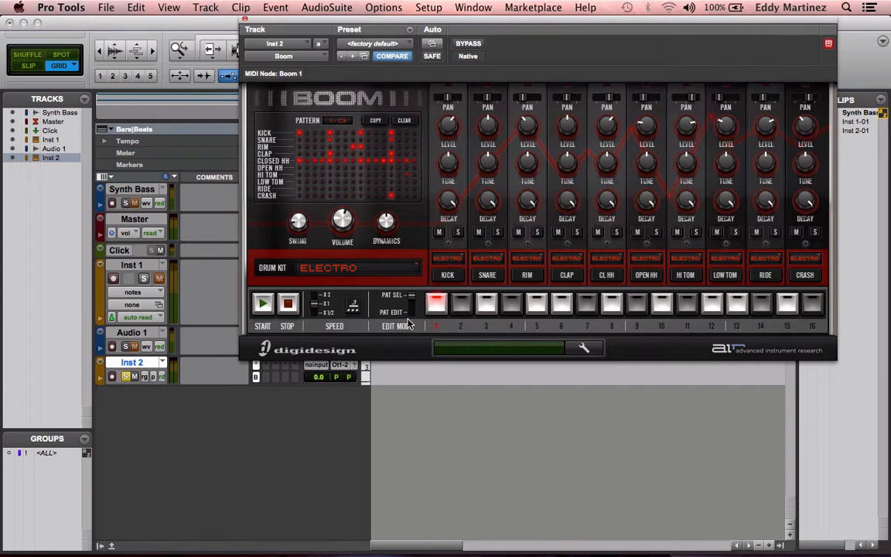
mouse_move(414, 300)
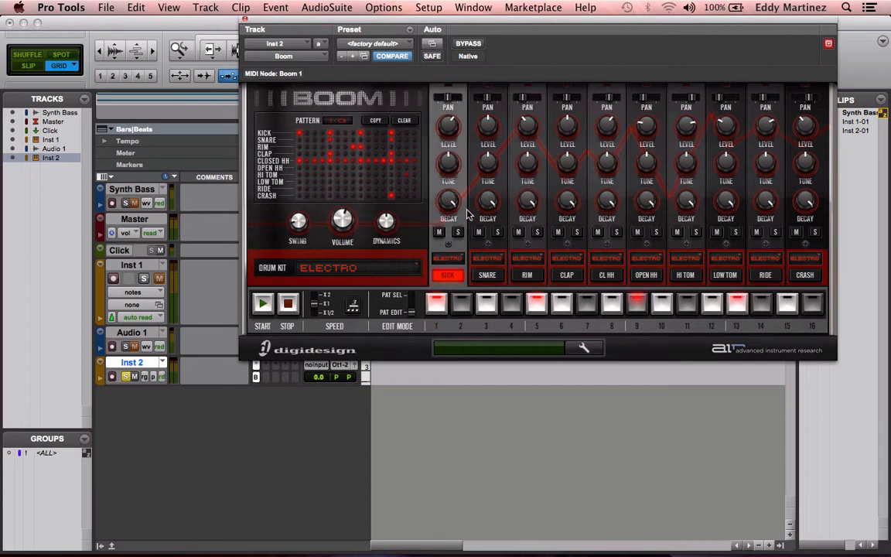
mouse_move(400, 313)
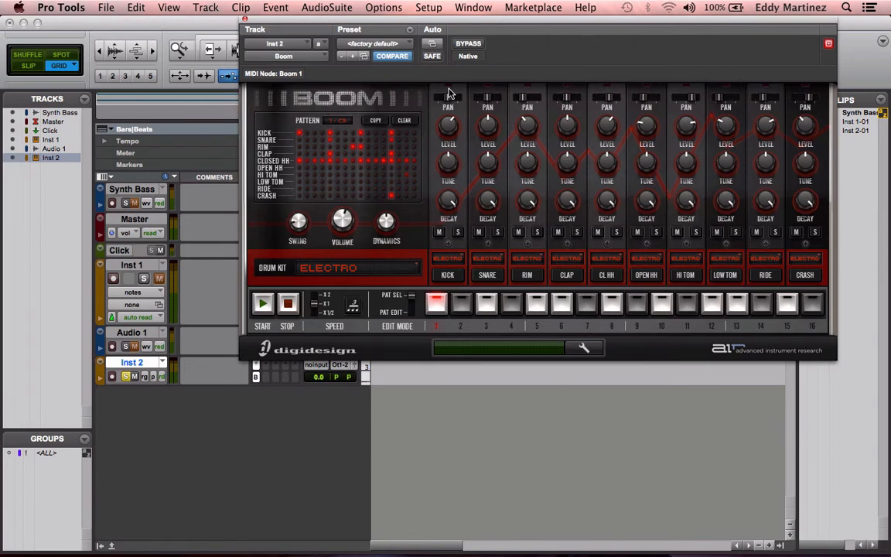
mouse_move(451, 99)
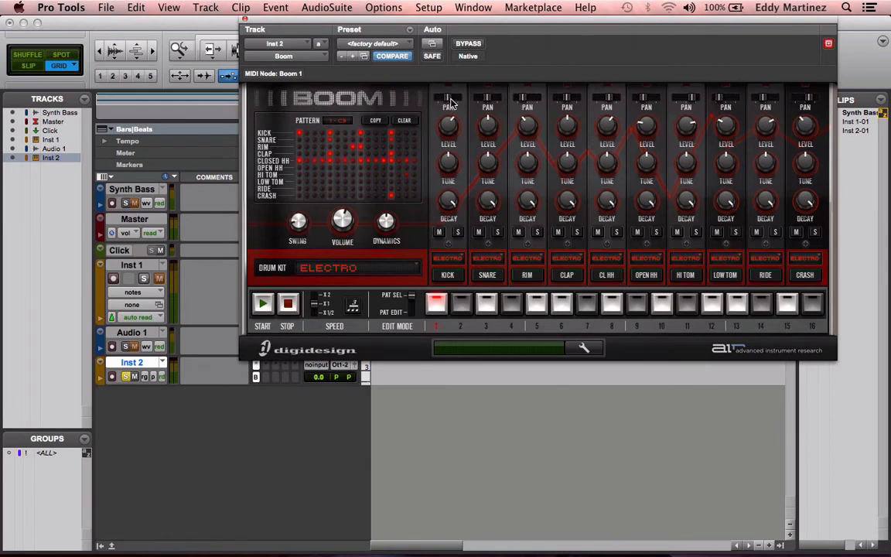
mouse_move(677, 114)
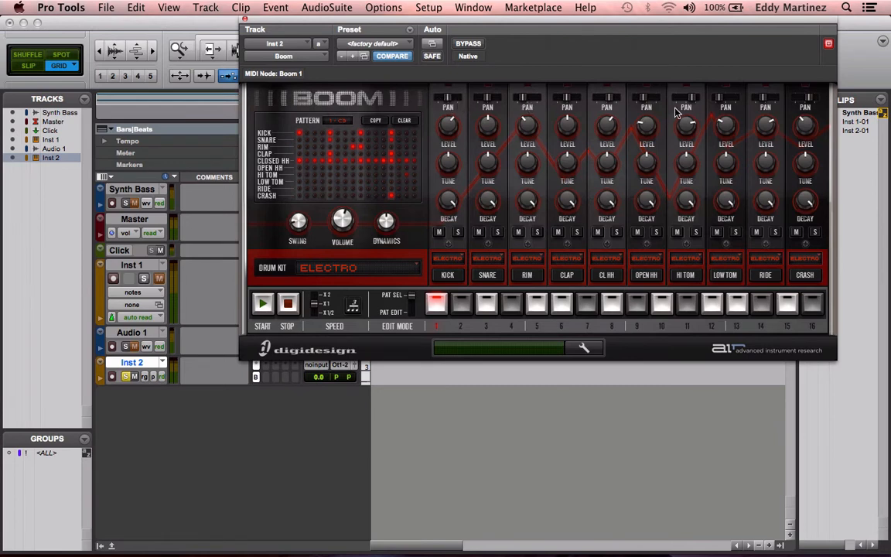
mouse_move(523, 288)
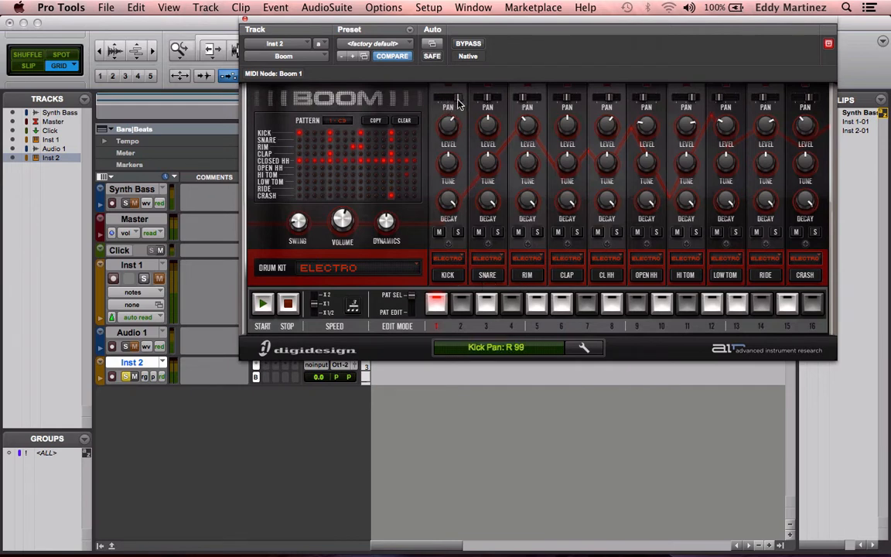
drag(449, 124, 450, 132)
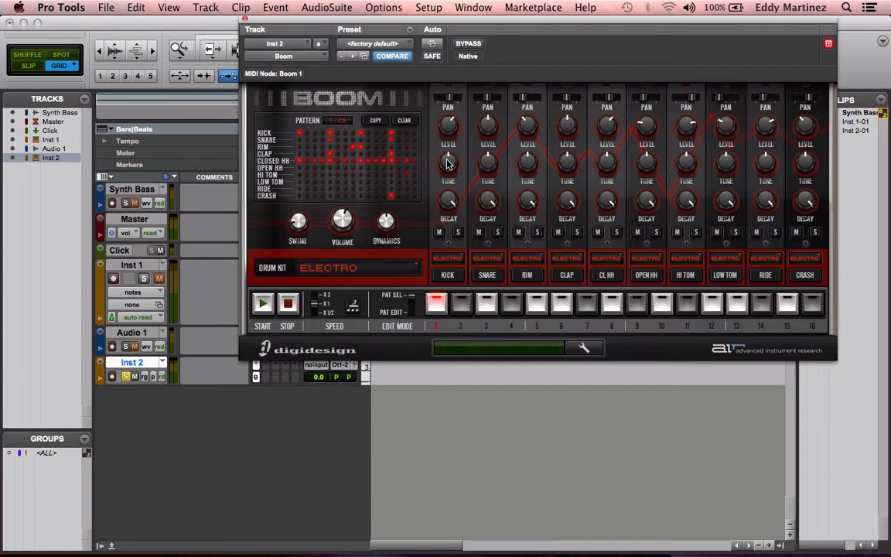
mouse_move(452, 209)
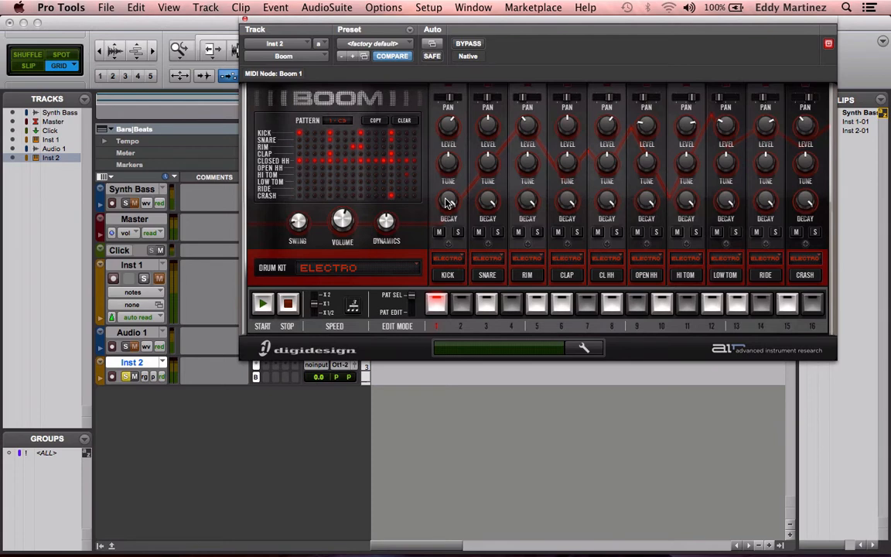
mouse_move(452, 226)
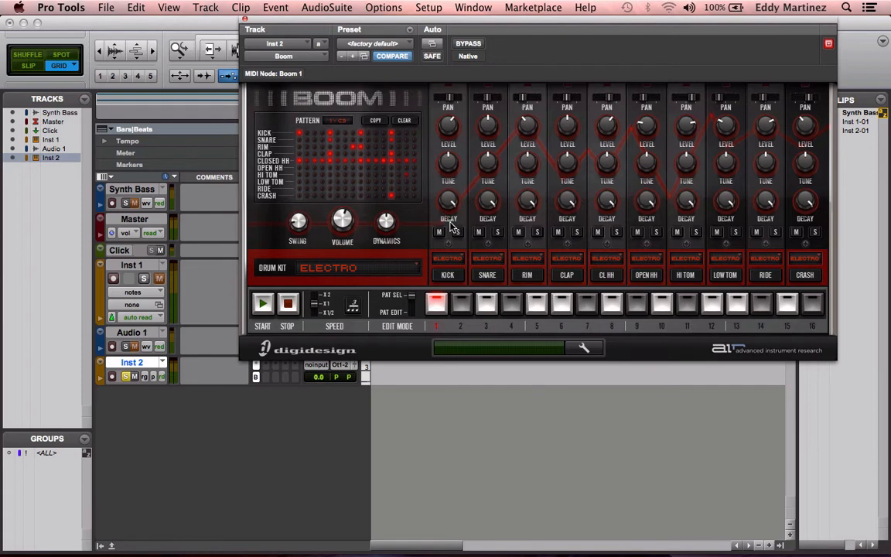
mouse_move(461, 239)
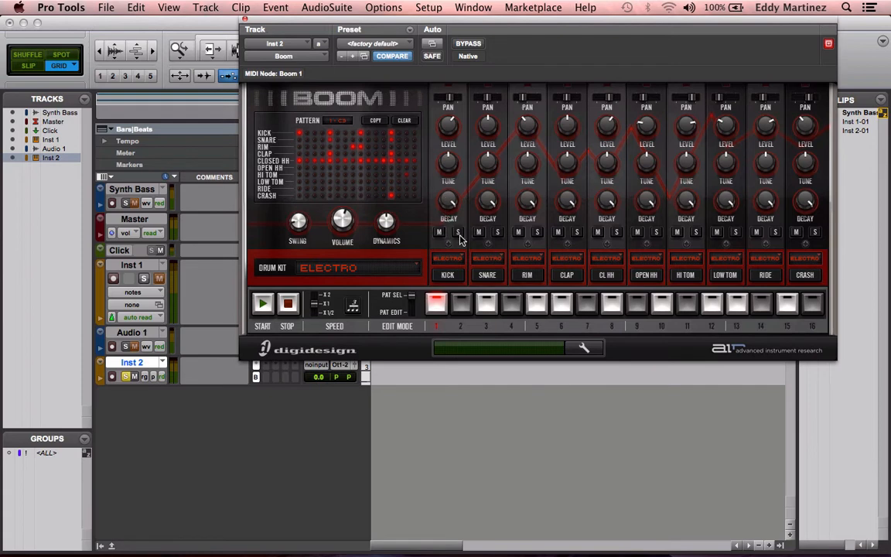
mouse_move(458, 235)
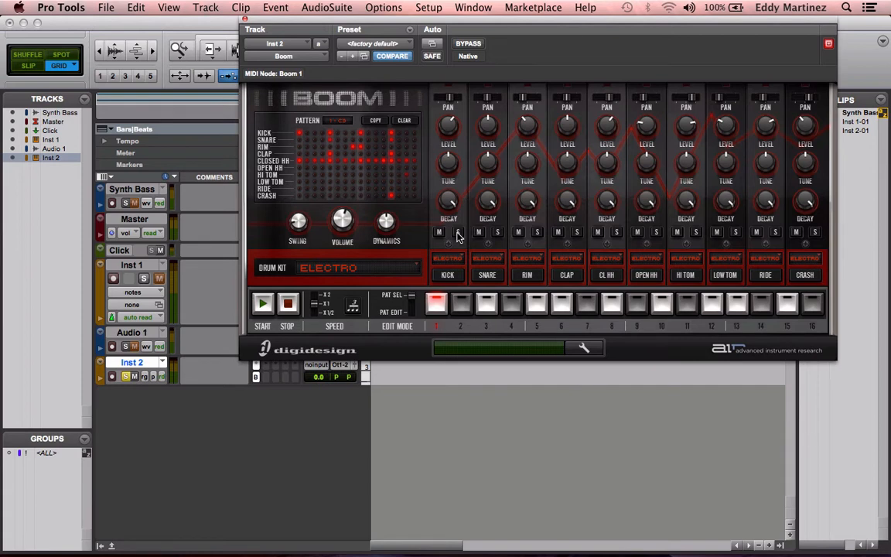
mouse_move(452, 235)
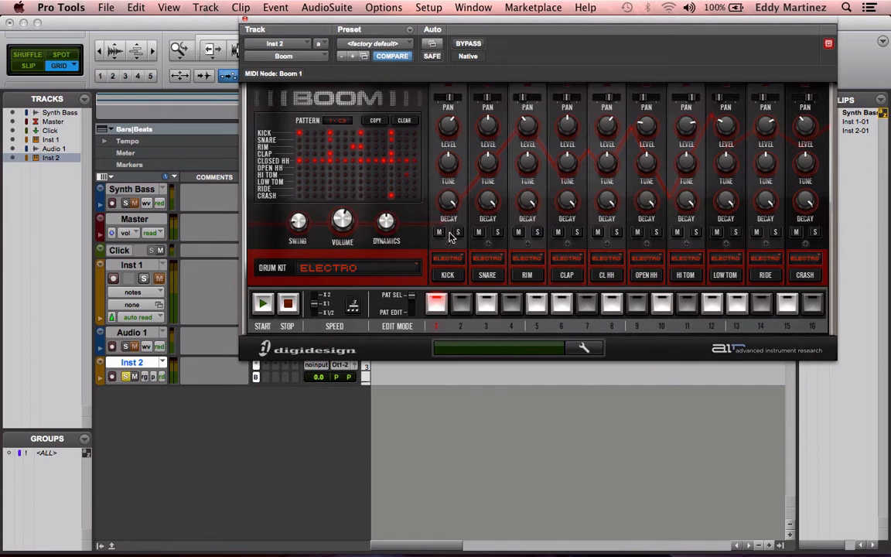
mouse_move(487, 183)
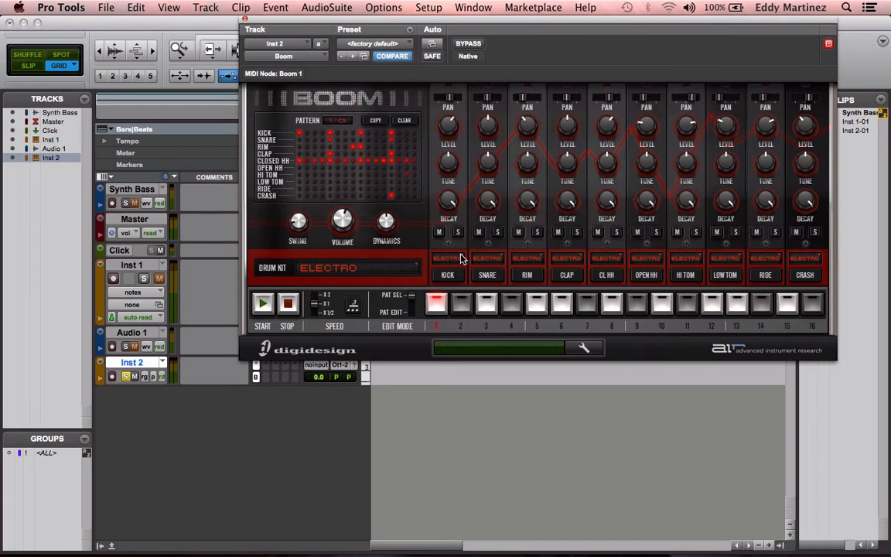
mouse_move(464, 260)
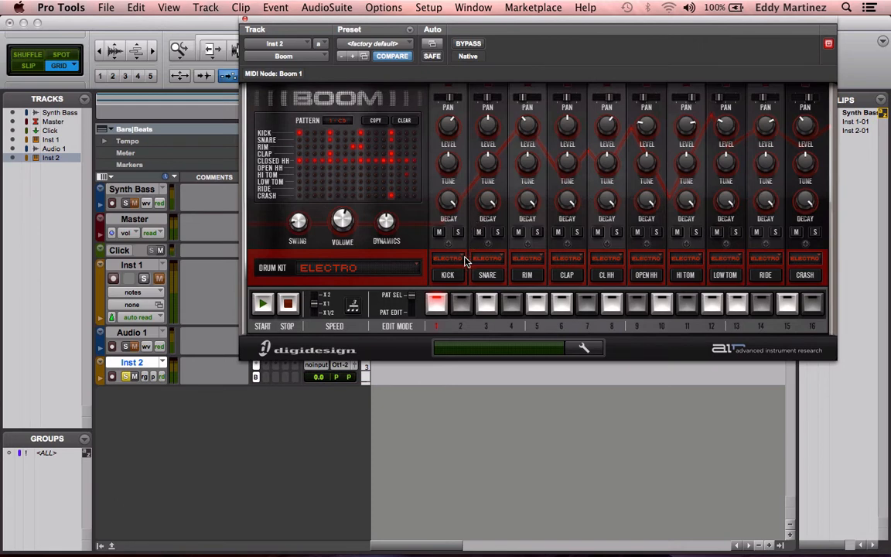
mouse_move(411, 282)
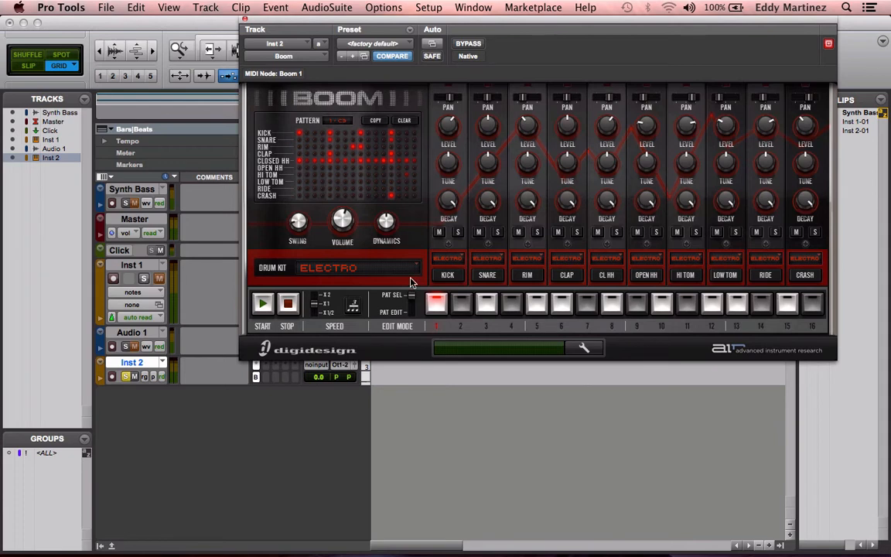
mouse_move(662, 264)
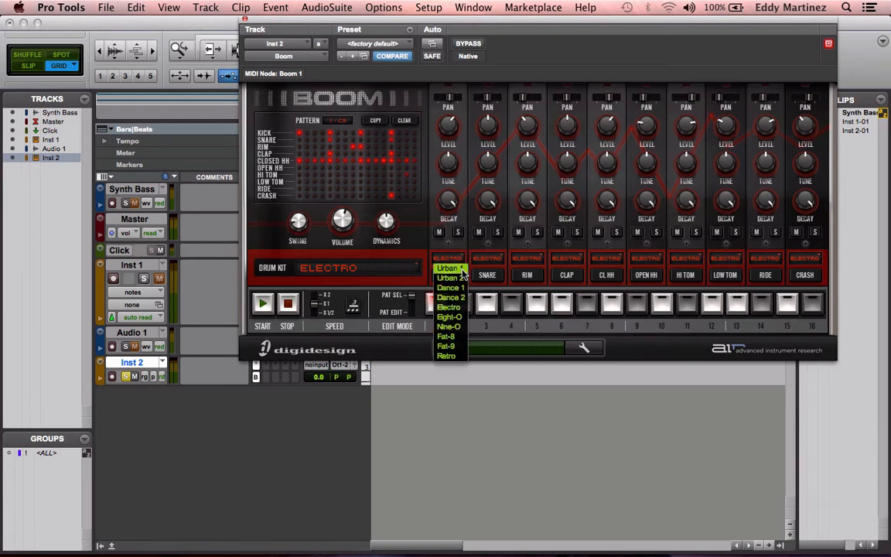
mouse_move(449, 306)
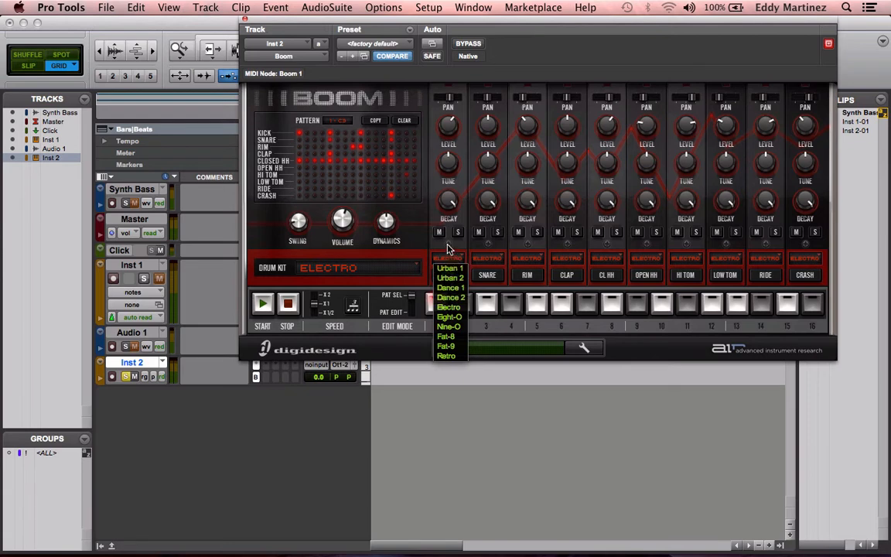
mouse_move(750, 156)
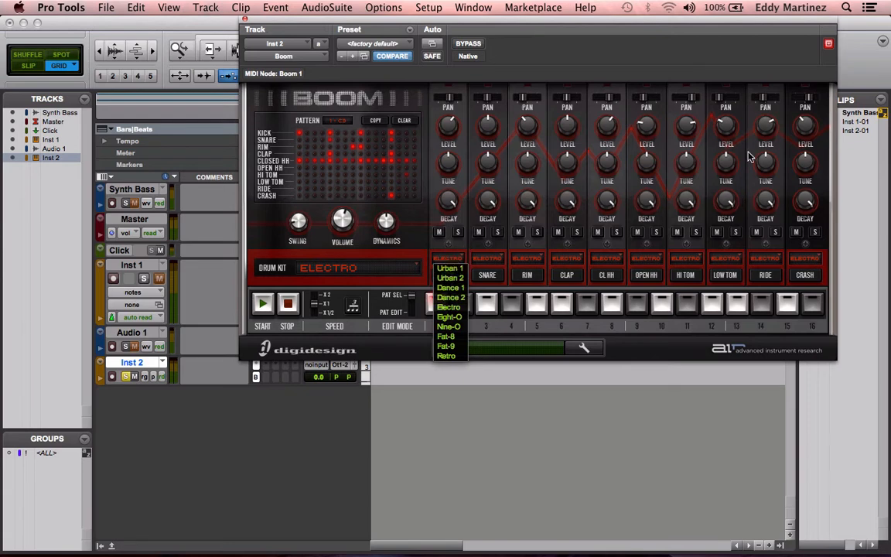
mouse_move(461, 246)
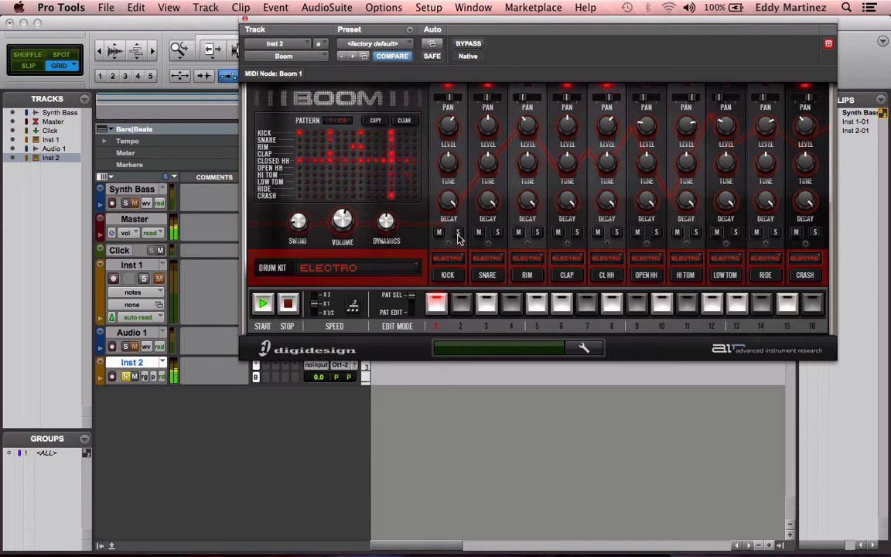
click(458, 232)
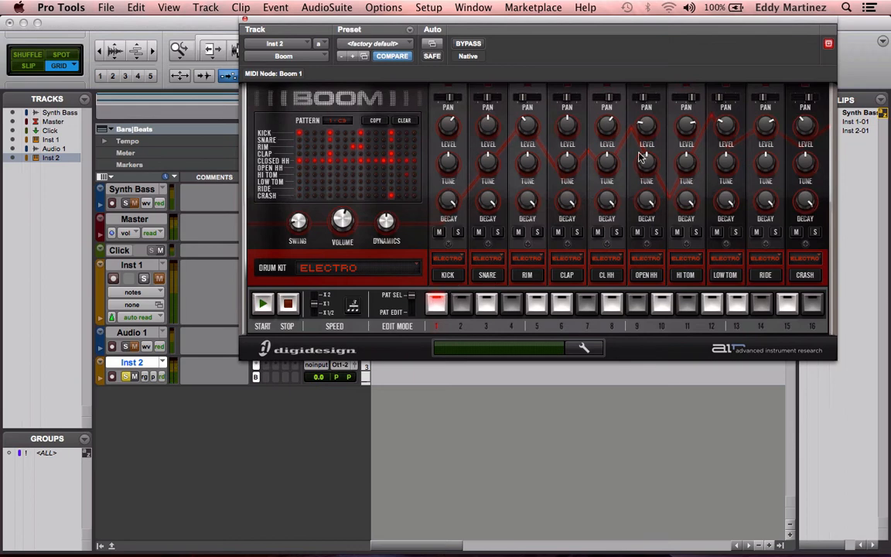
mouse_move(712, 96)
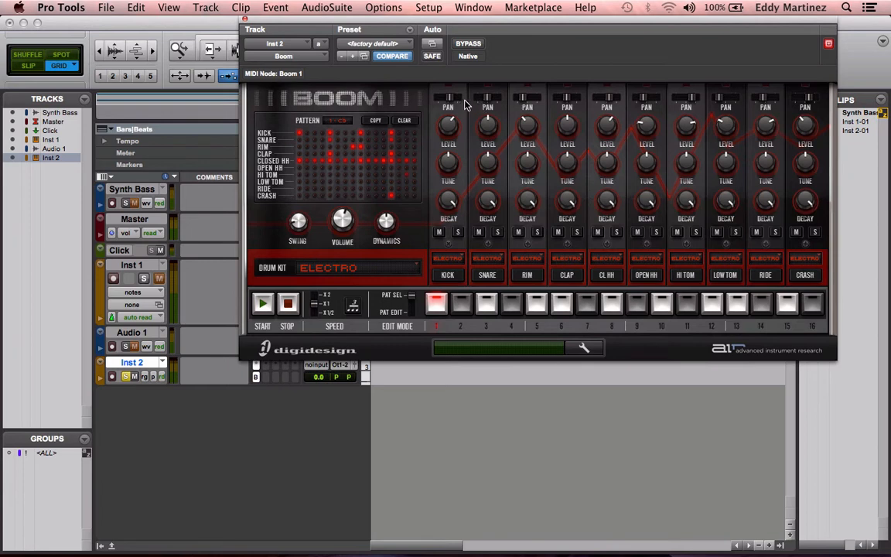
mouse_move(570, 108)
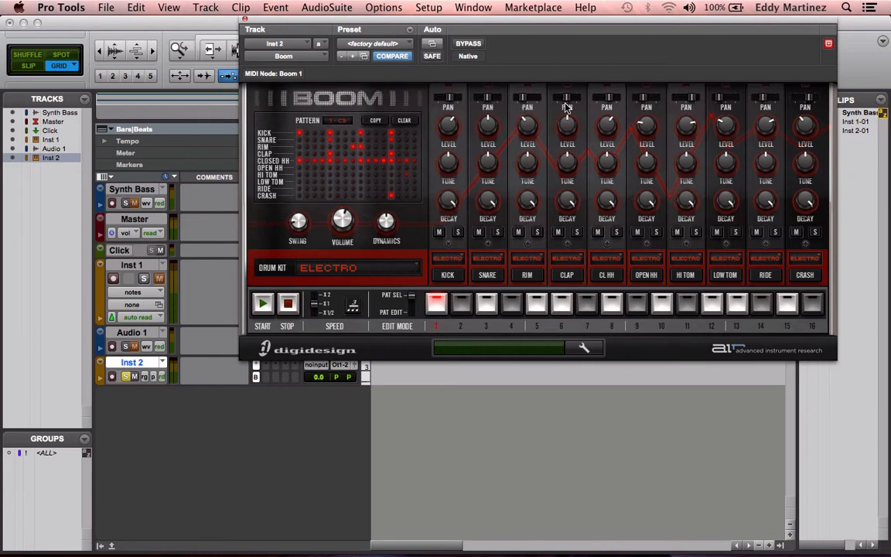
mouse_move(739, 118)
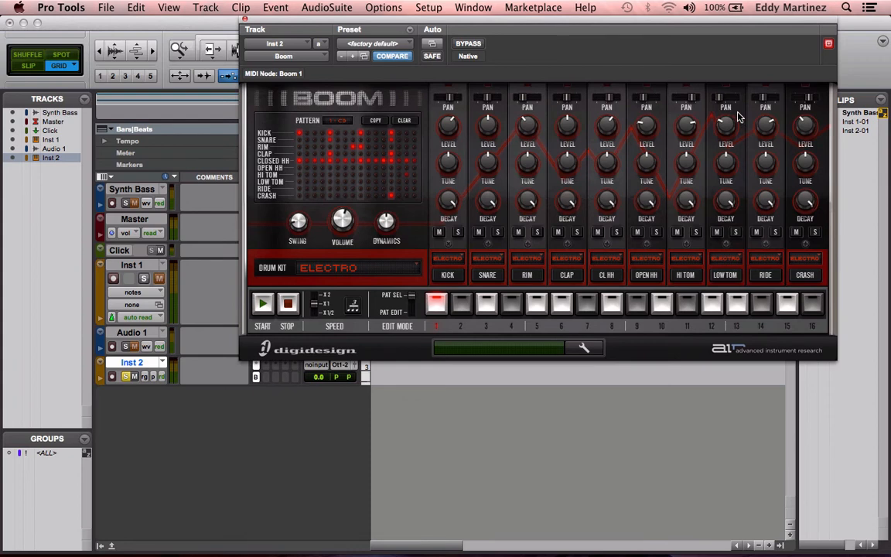
mouse_move(476, 167)
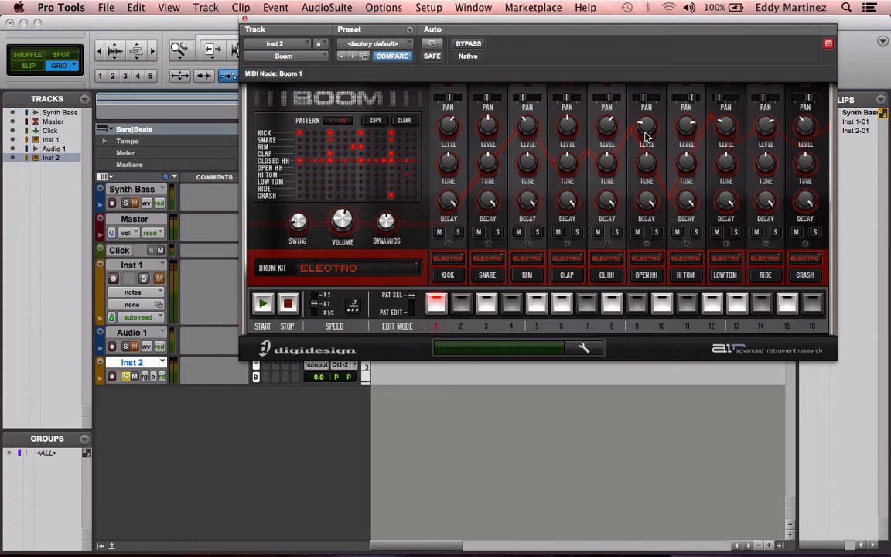
mouse_move(542, 109)
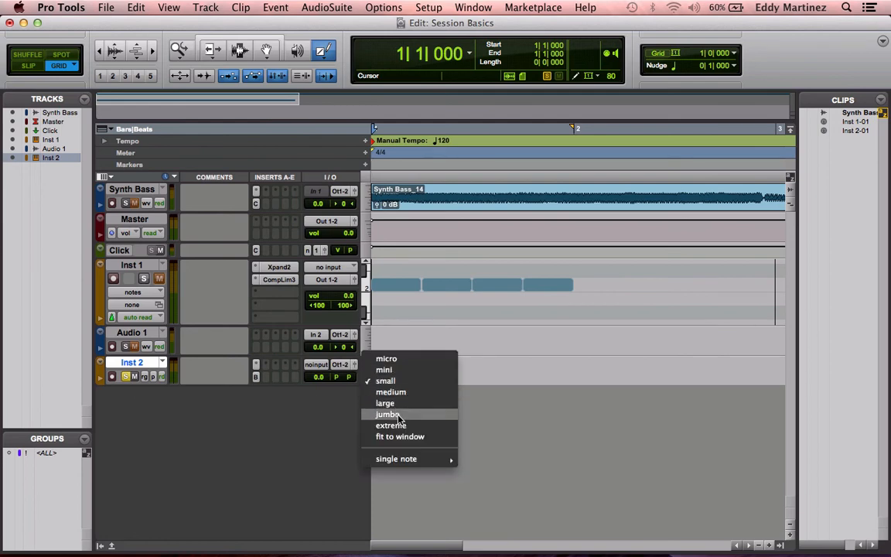
Set the Inst 2 track height to Jumbo in the Edit window.
click(388, 415)
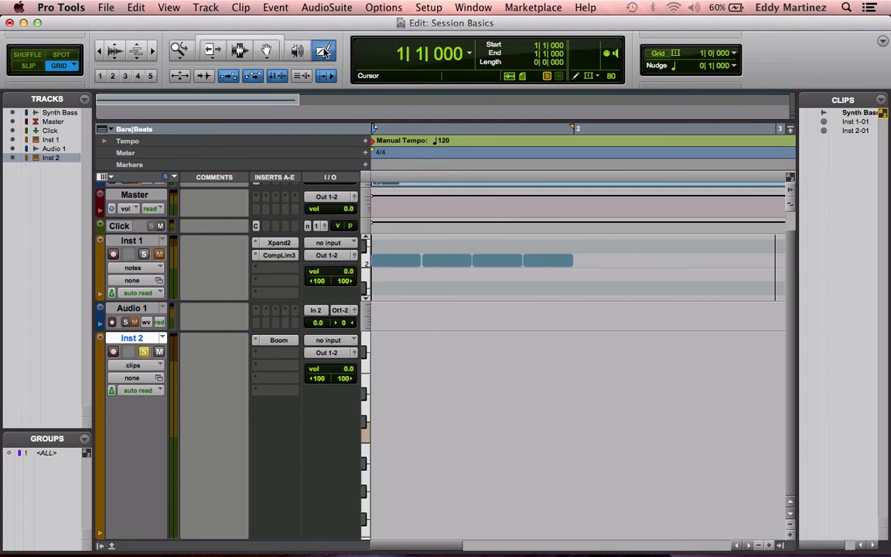
mouse_move(325, 50)
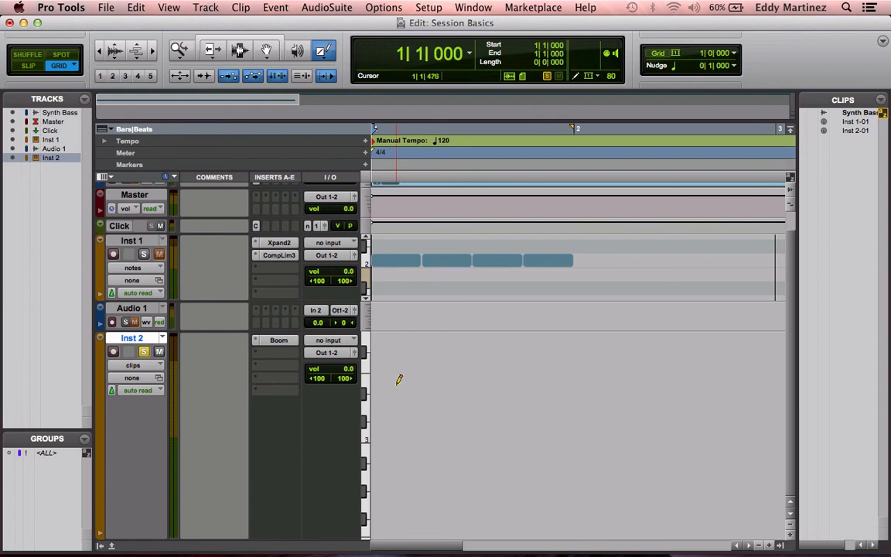
mouse_move(385, 434)
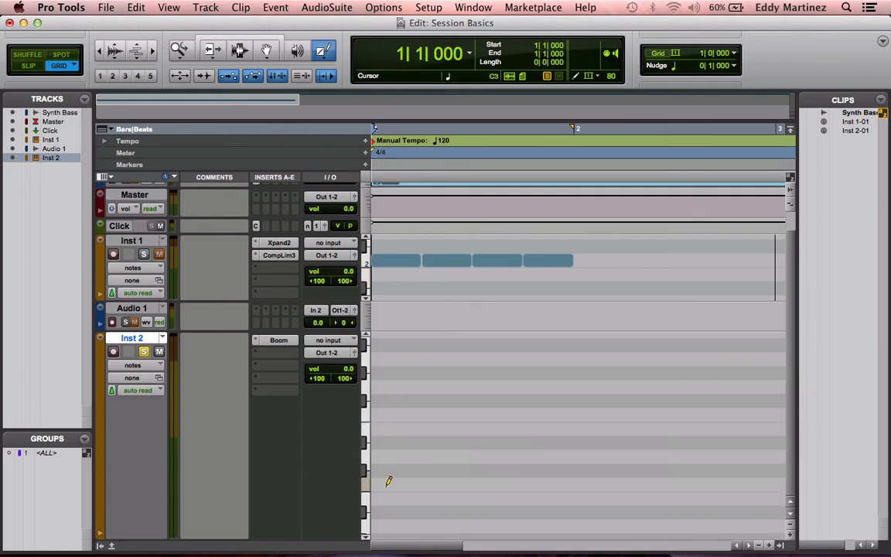
Pencil a bar-long MIDI note in bar 1 of Inst 2 and play it through Boom.
drag(370, 486, 572, 485)
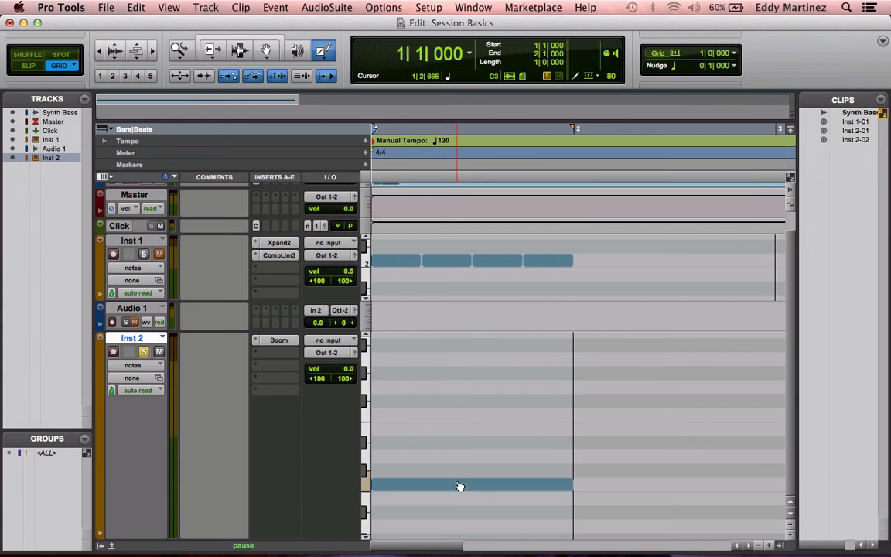
key(space)
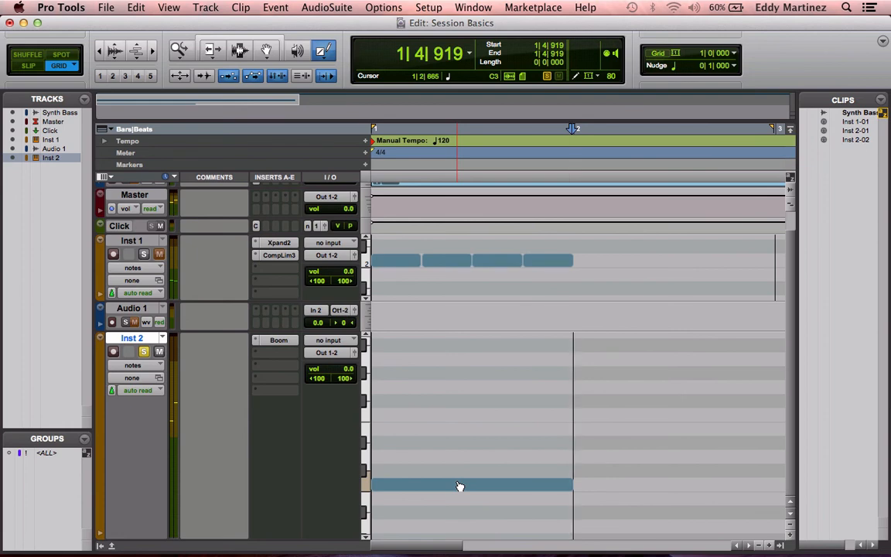
Add a second note in bar 2 and play both notes back to trigger Boom's pattern.
click(472, 486)
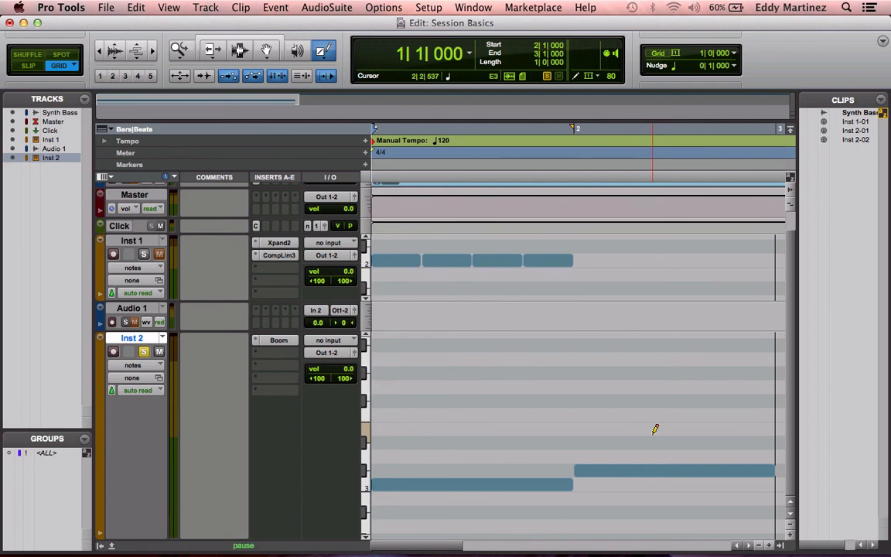
key(space)
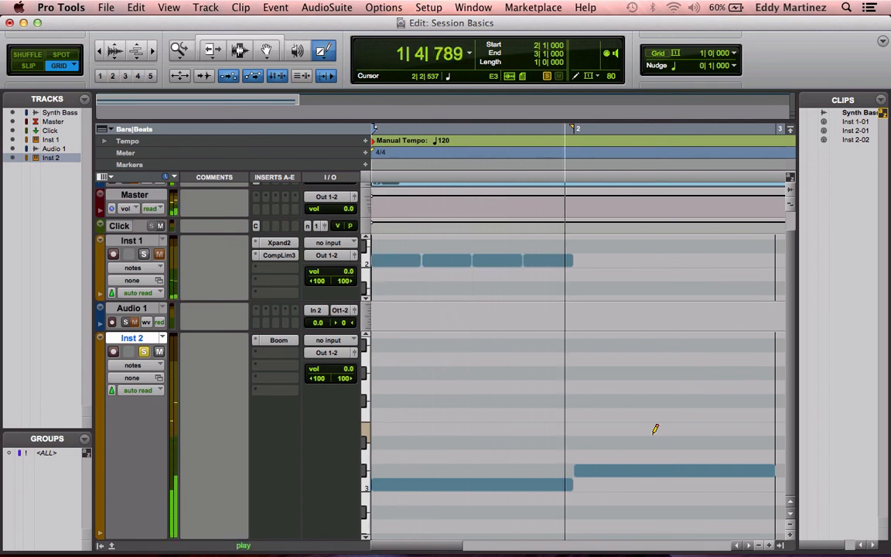